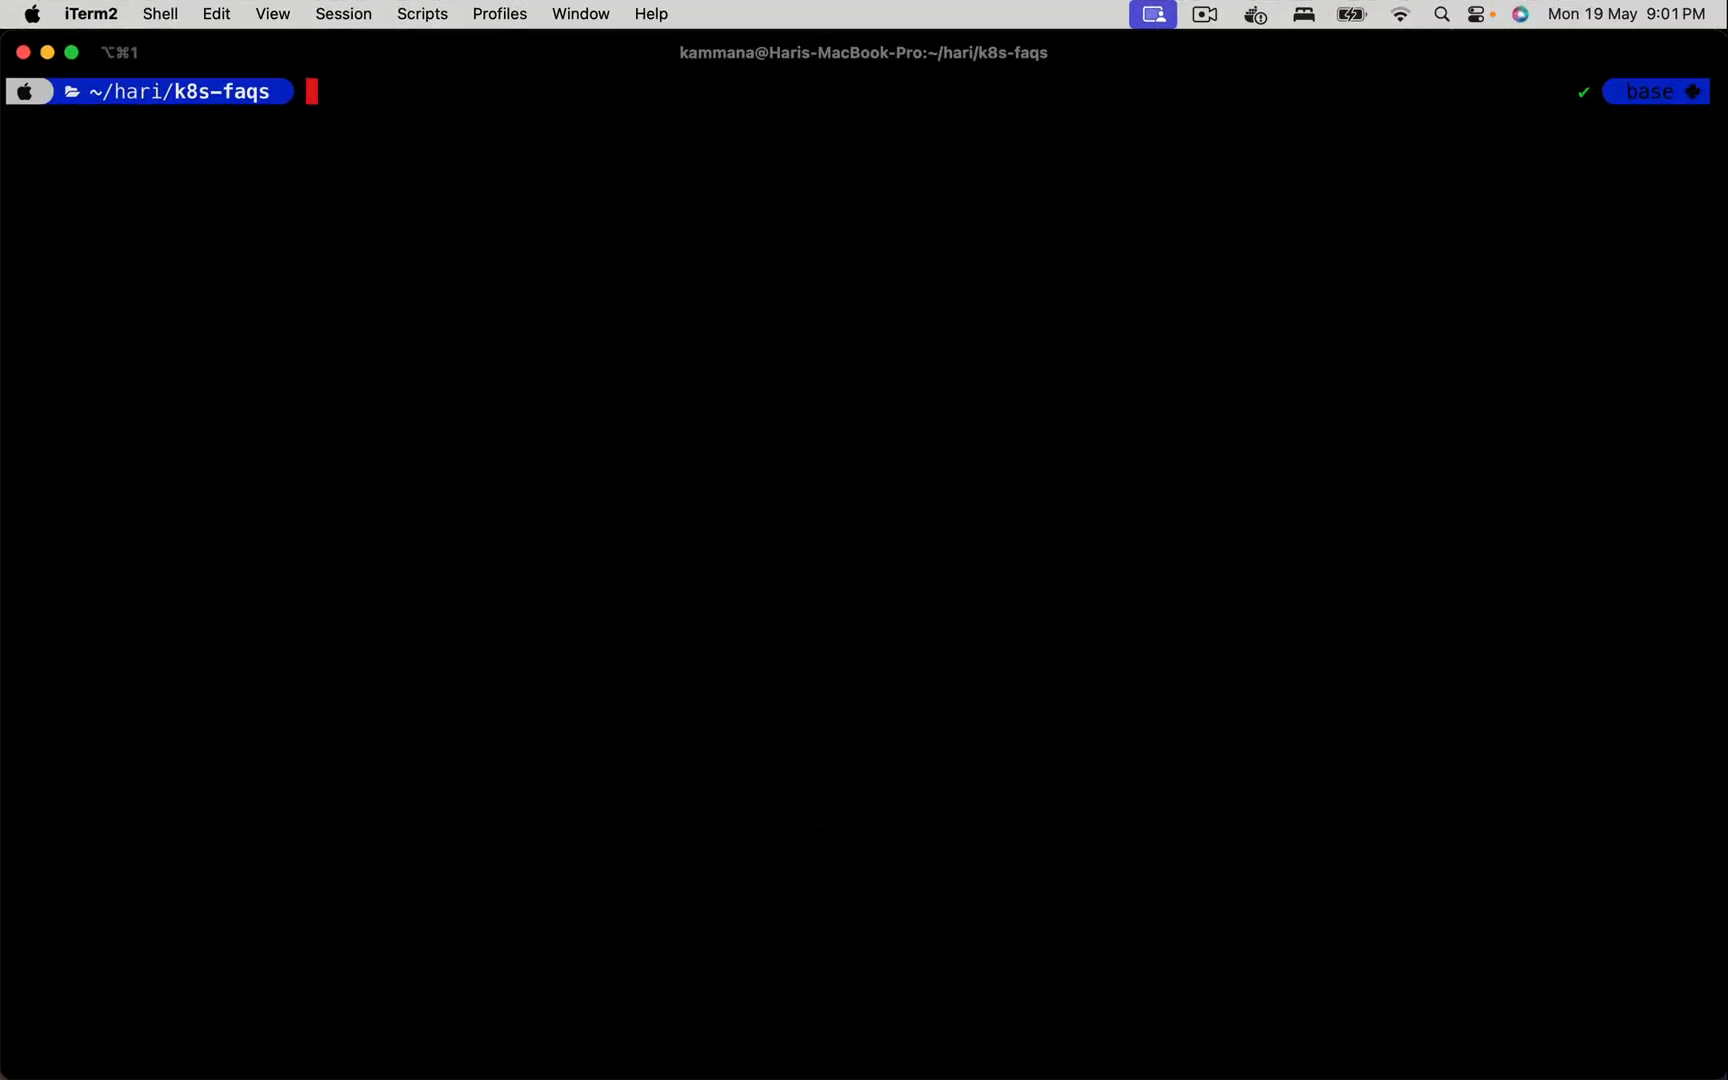
# - Print the app.yml Pod manifest with cat and start typing a kubectl command
pyautogui.write('cat app.yml')
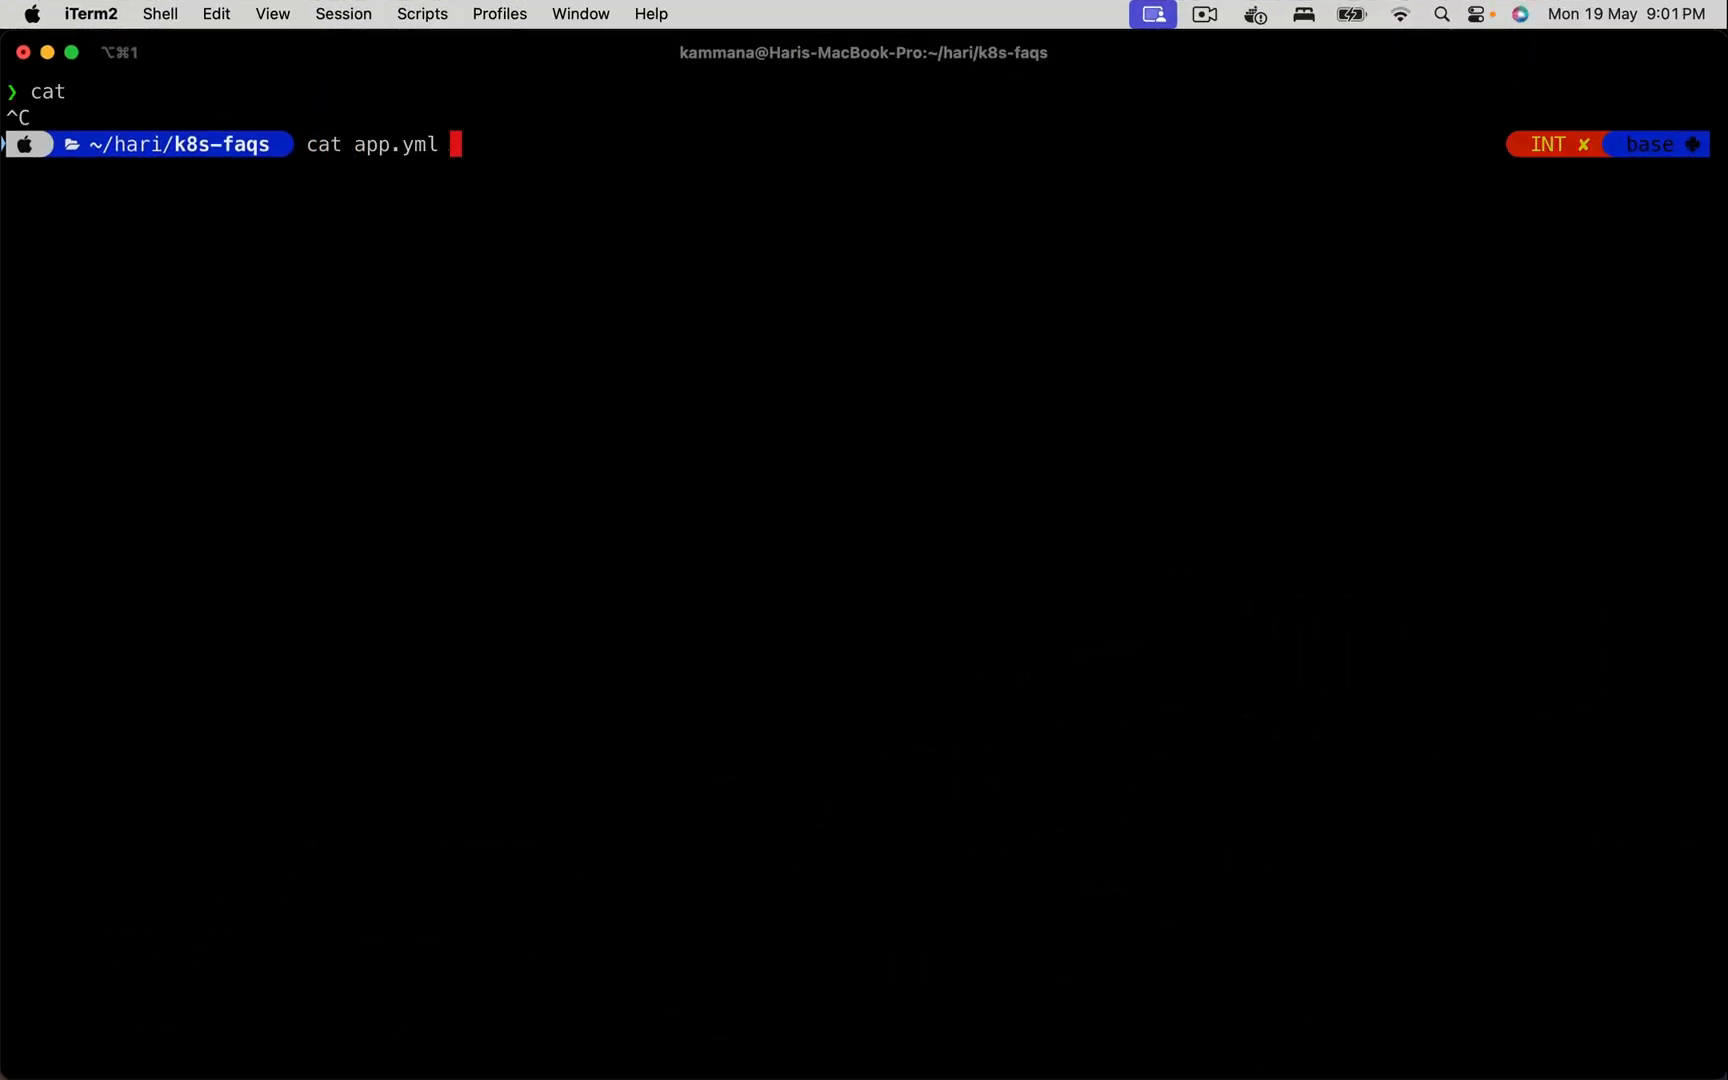
pyautogui.press('Return')
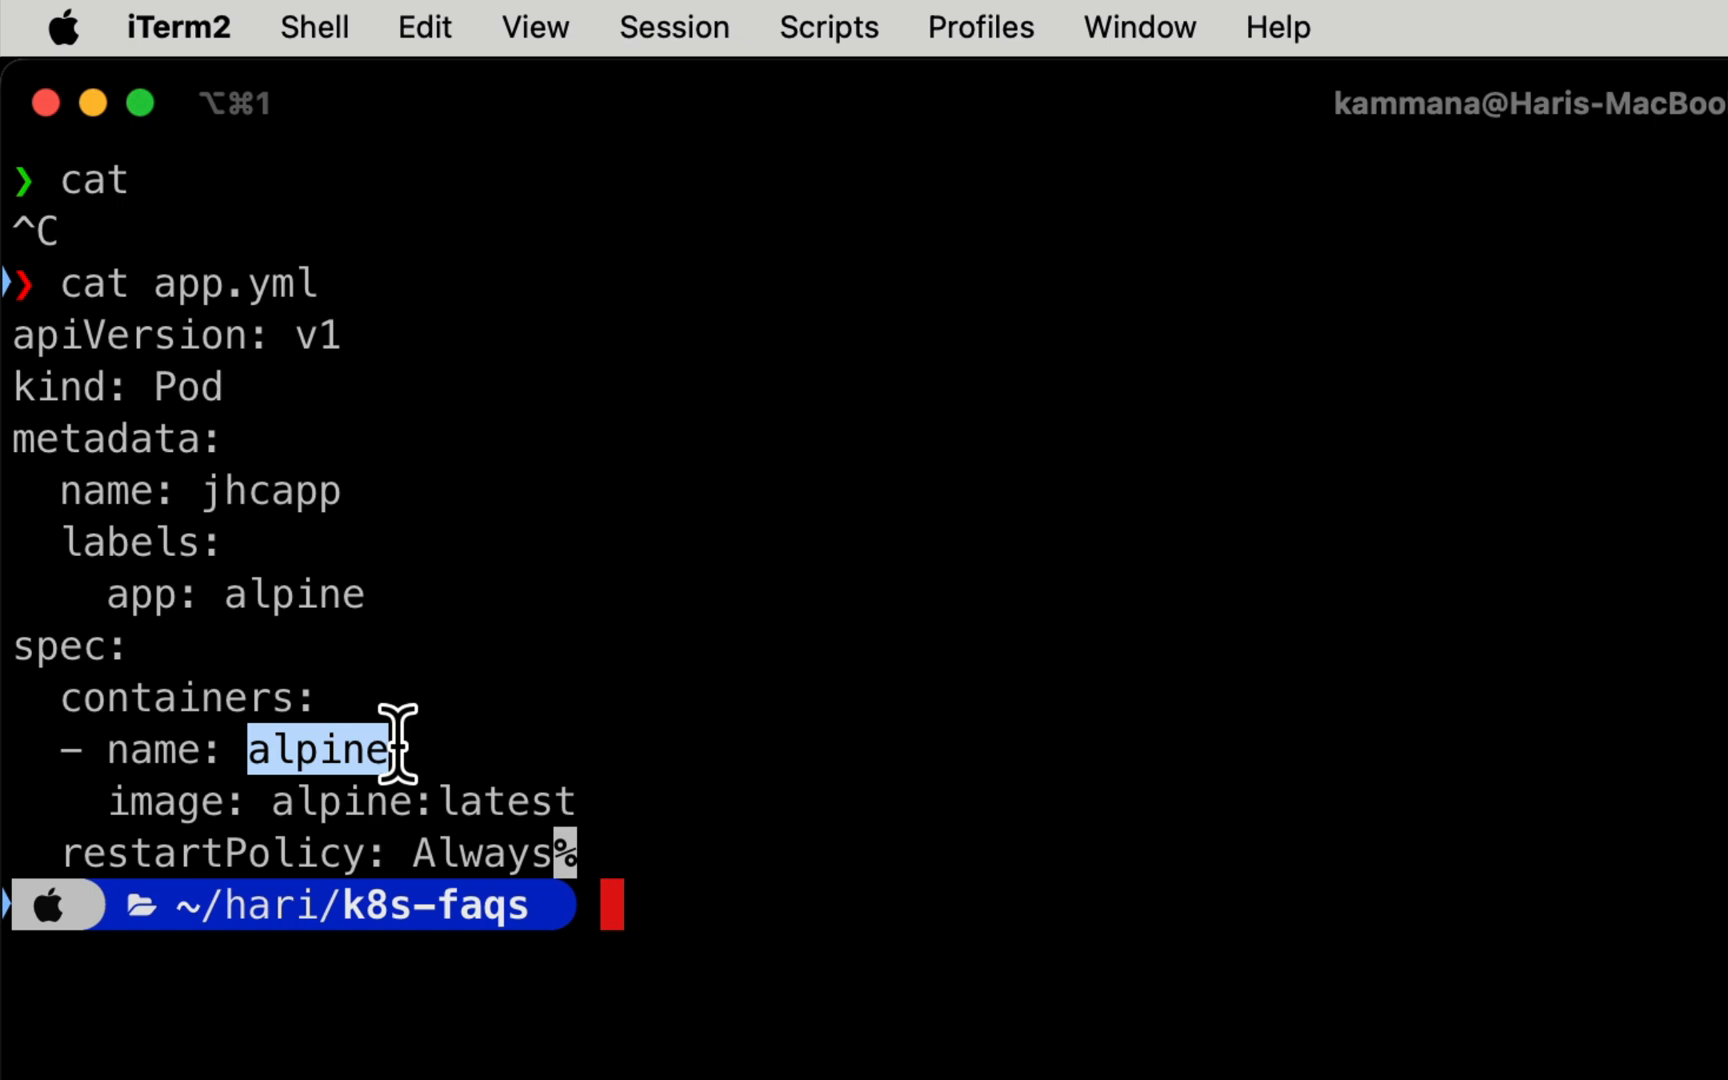
pyautogui.write('kub')
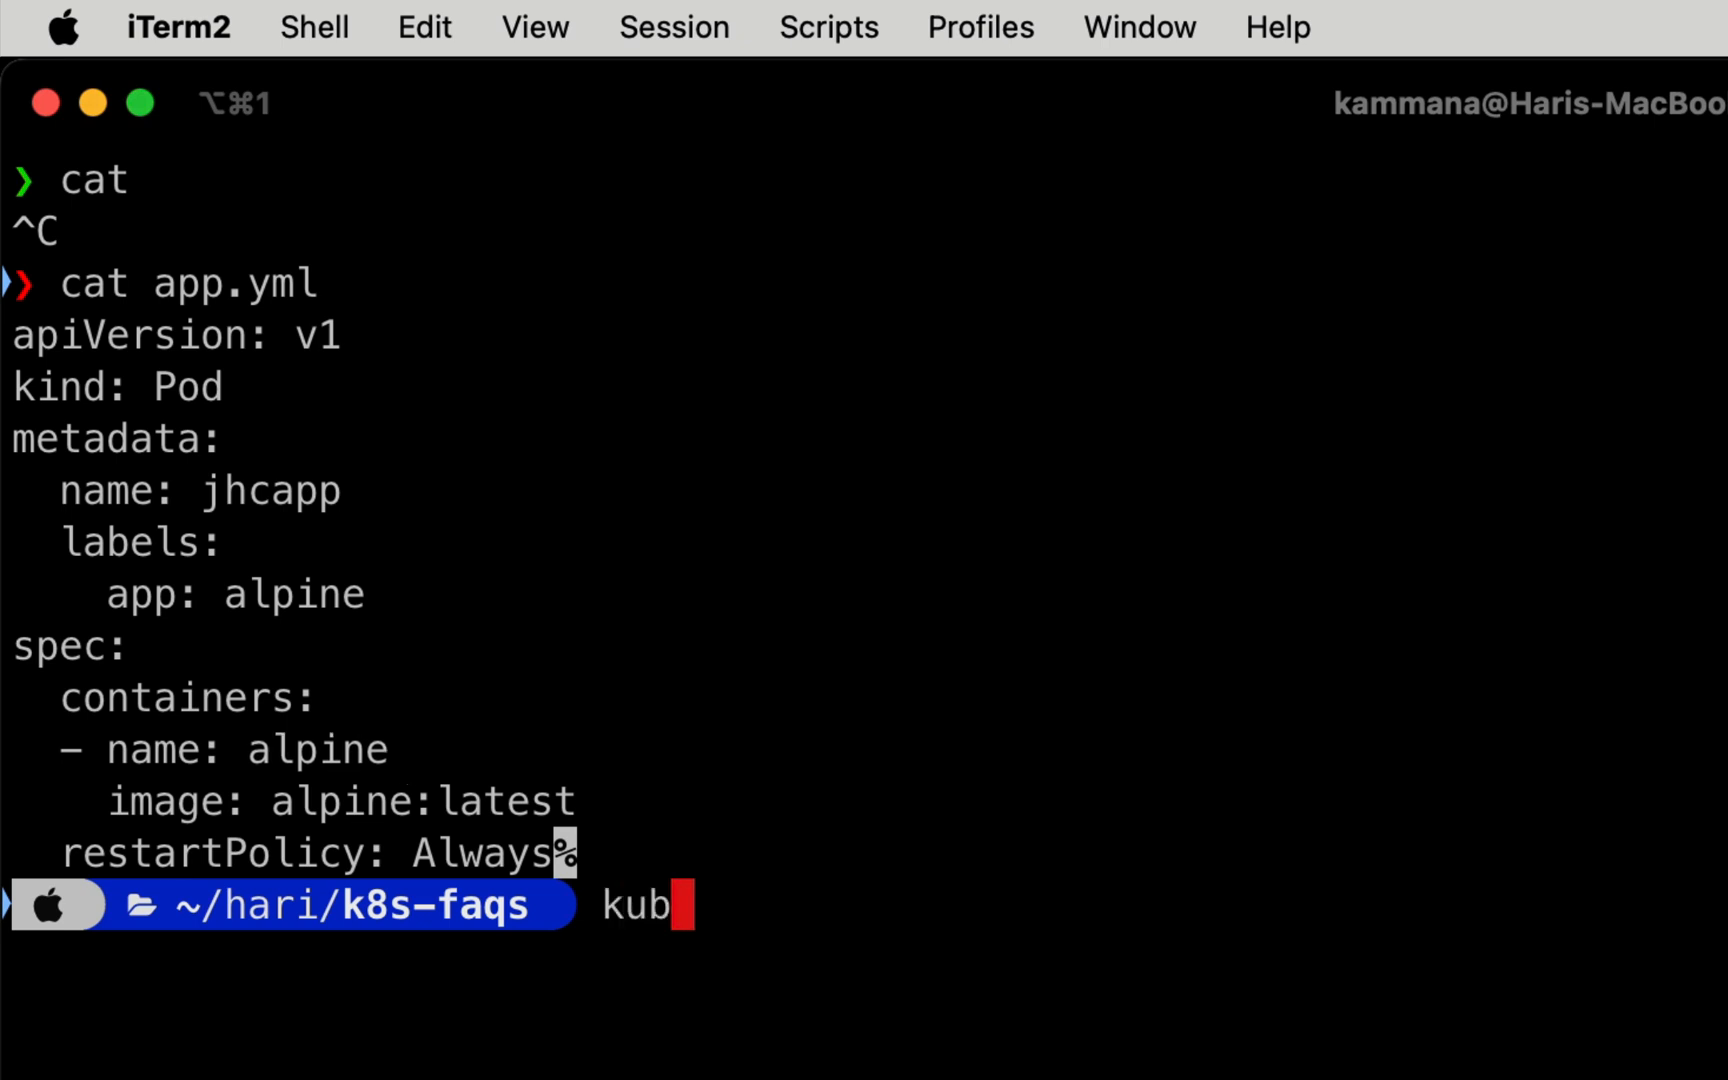
# - Apply app.yml with kubectl apply -f to create the jhcapp pod
pyautogui.write('ectl')
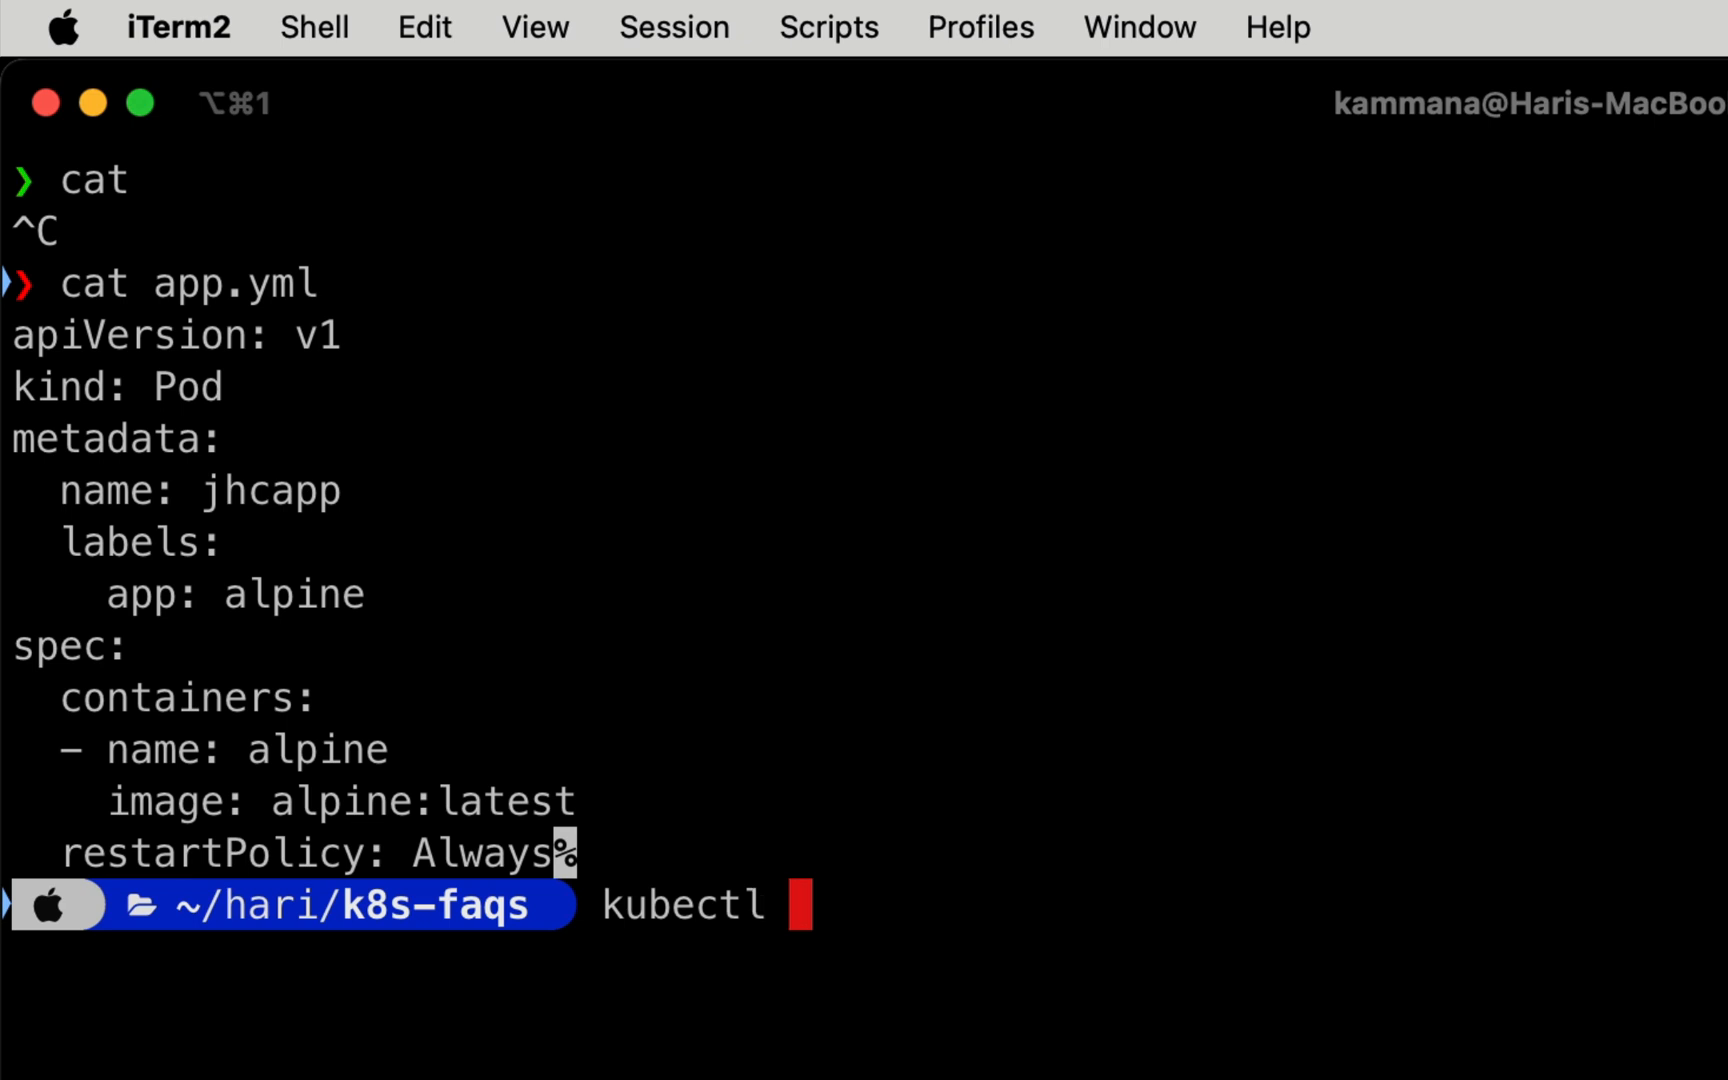
pyautogui.write('apply -f')
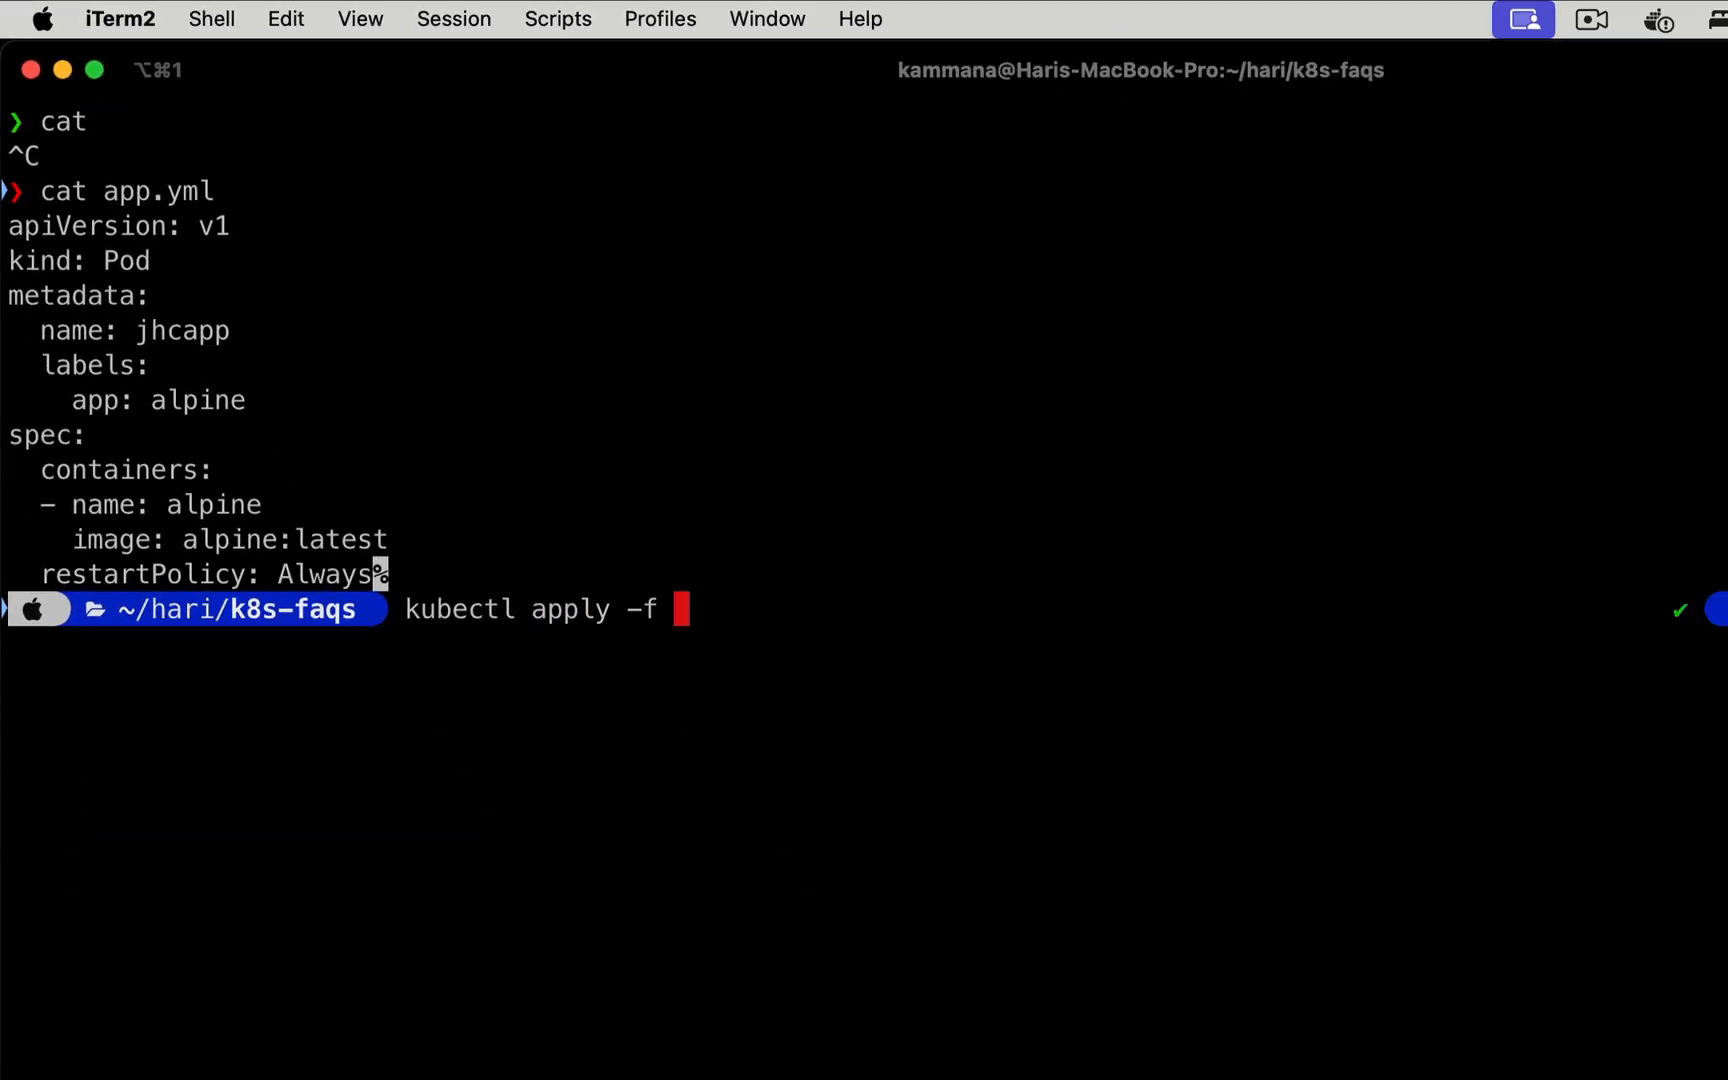
pyautogui.write('app')
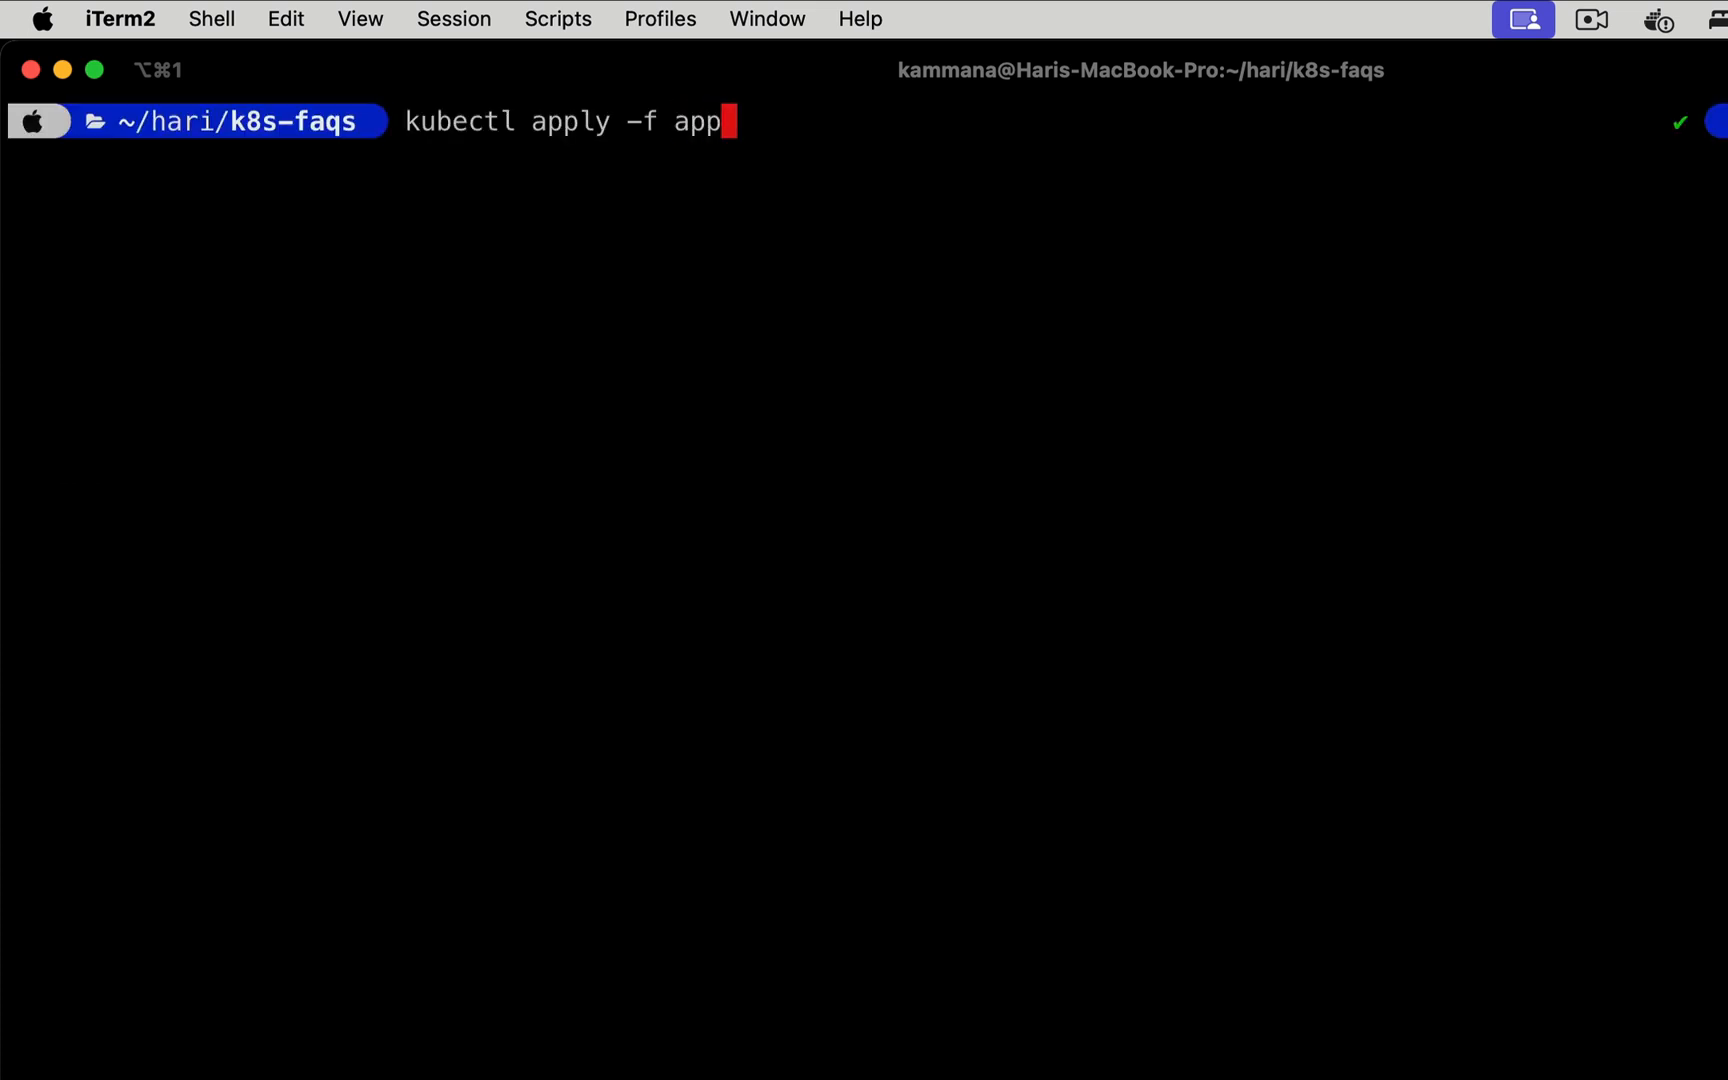
pyautogui.write('.yml')
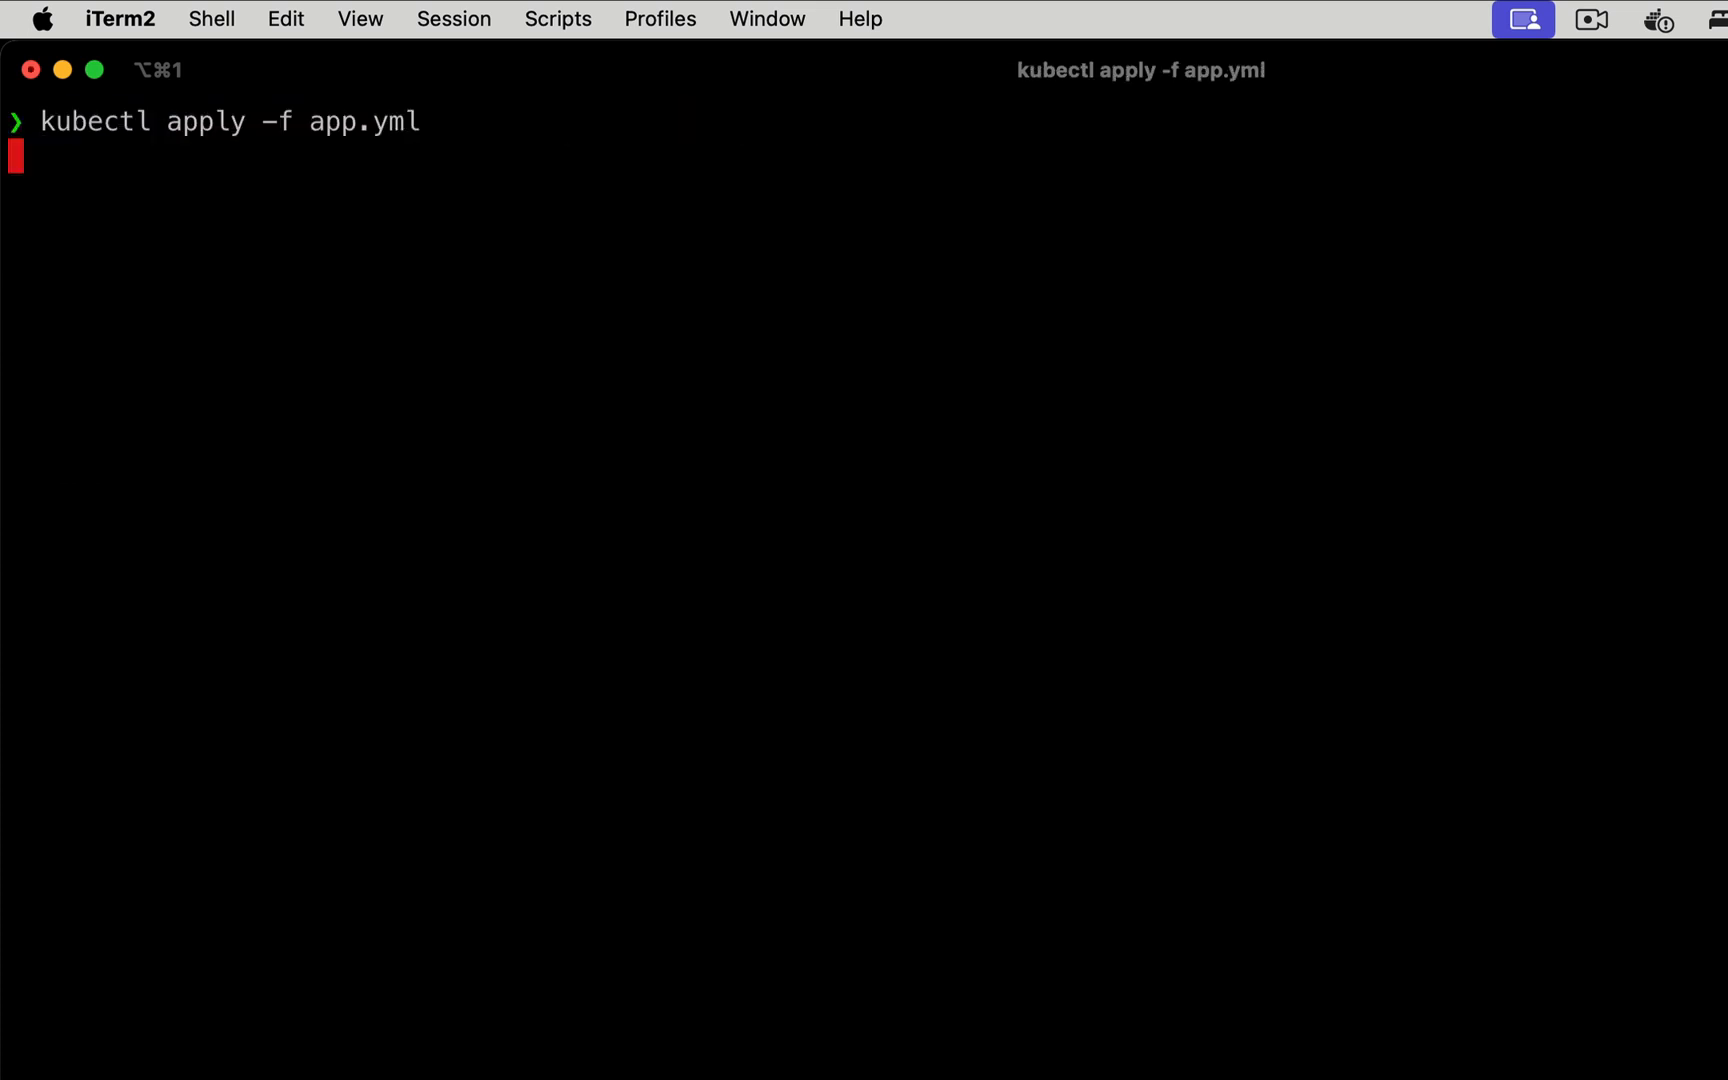
pyautogui.press('Return')
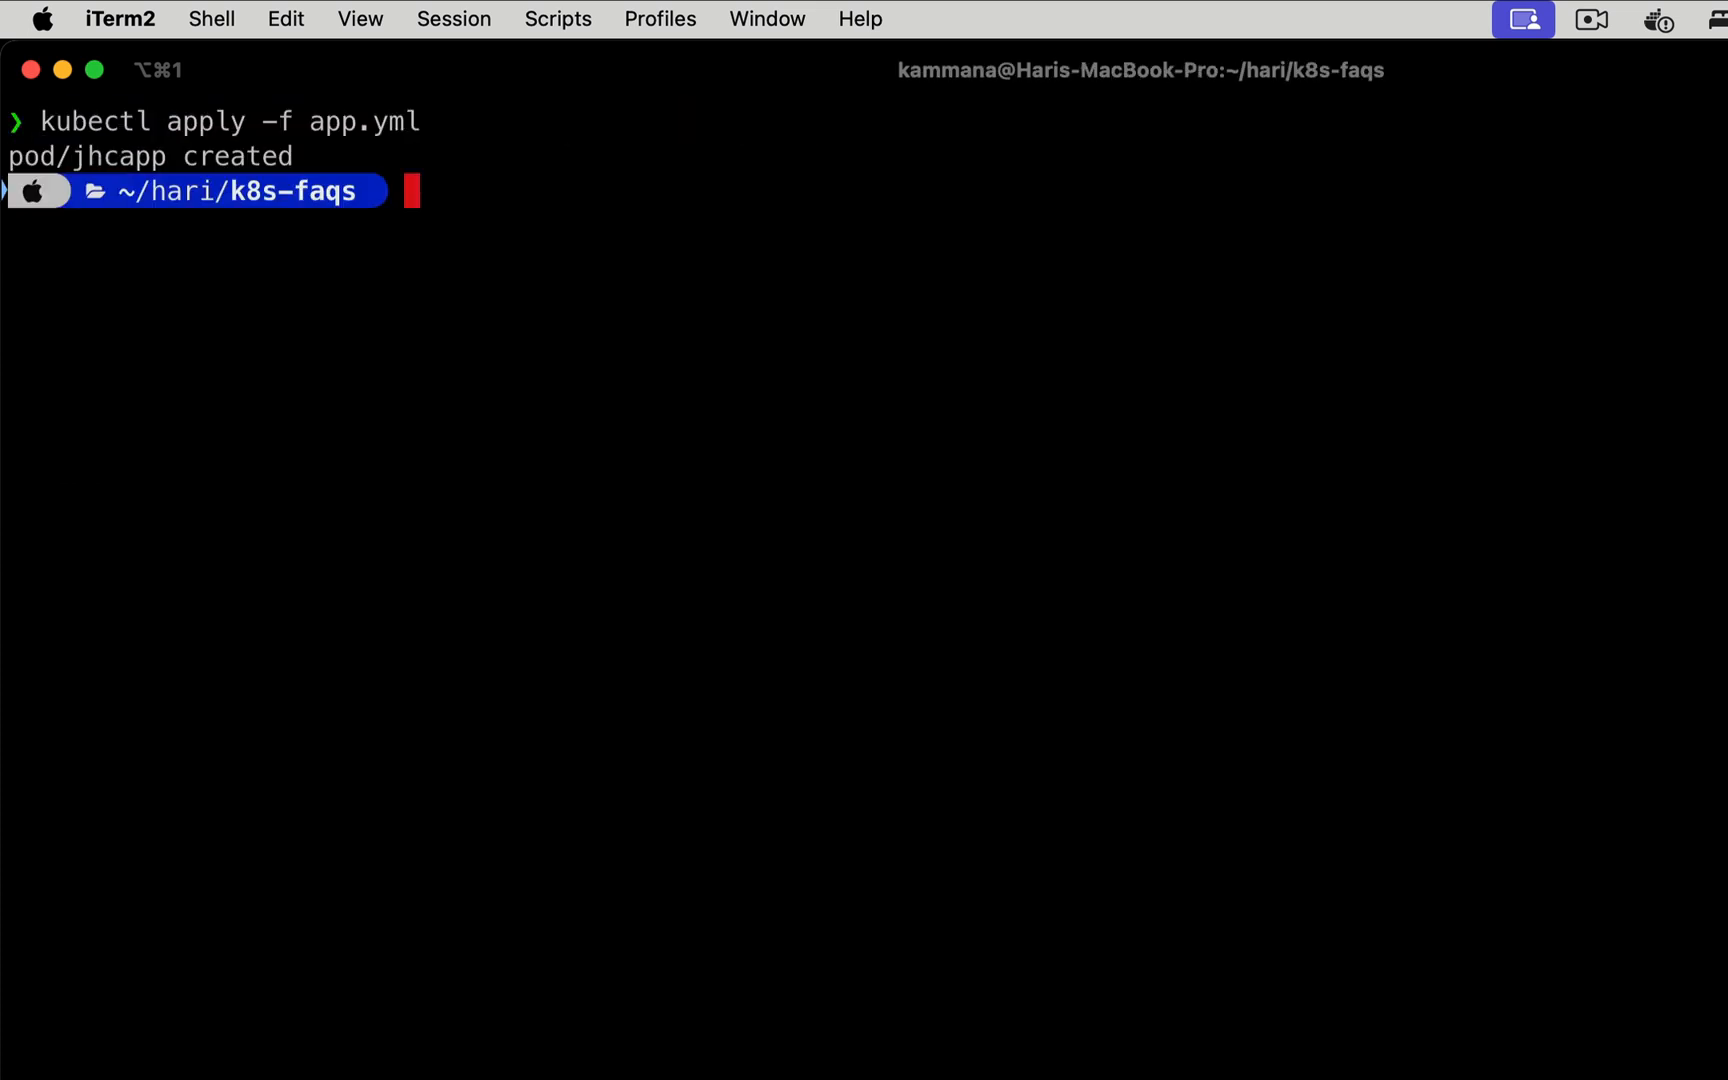
# - List pods repeatedly until jhcapp shows CrashLoopBackOff, and highlight that status
pyautogui.write('kubeckt get')
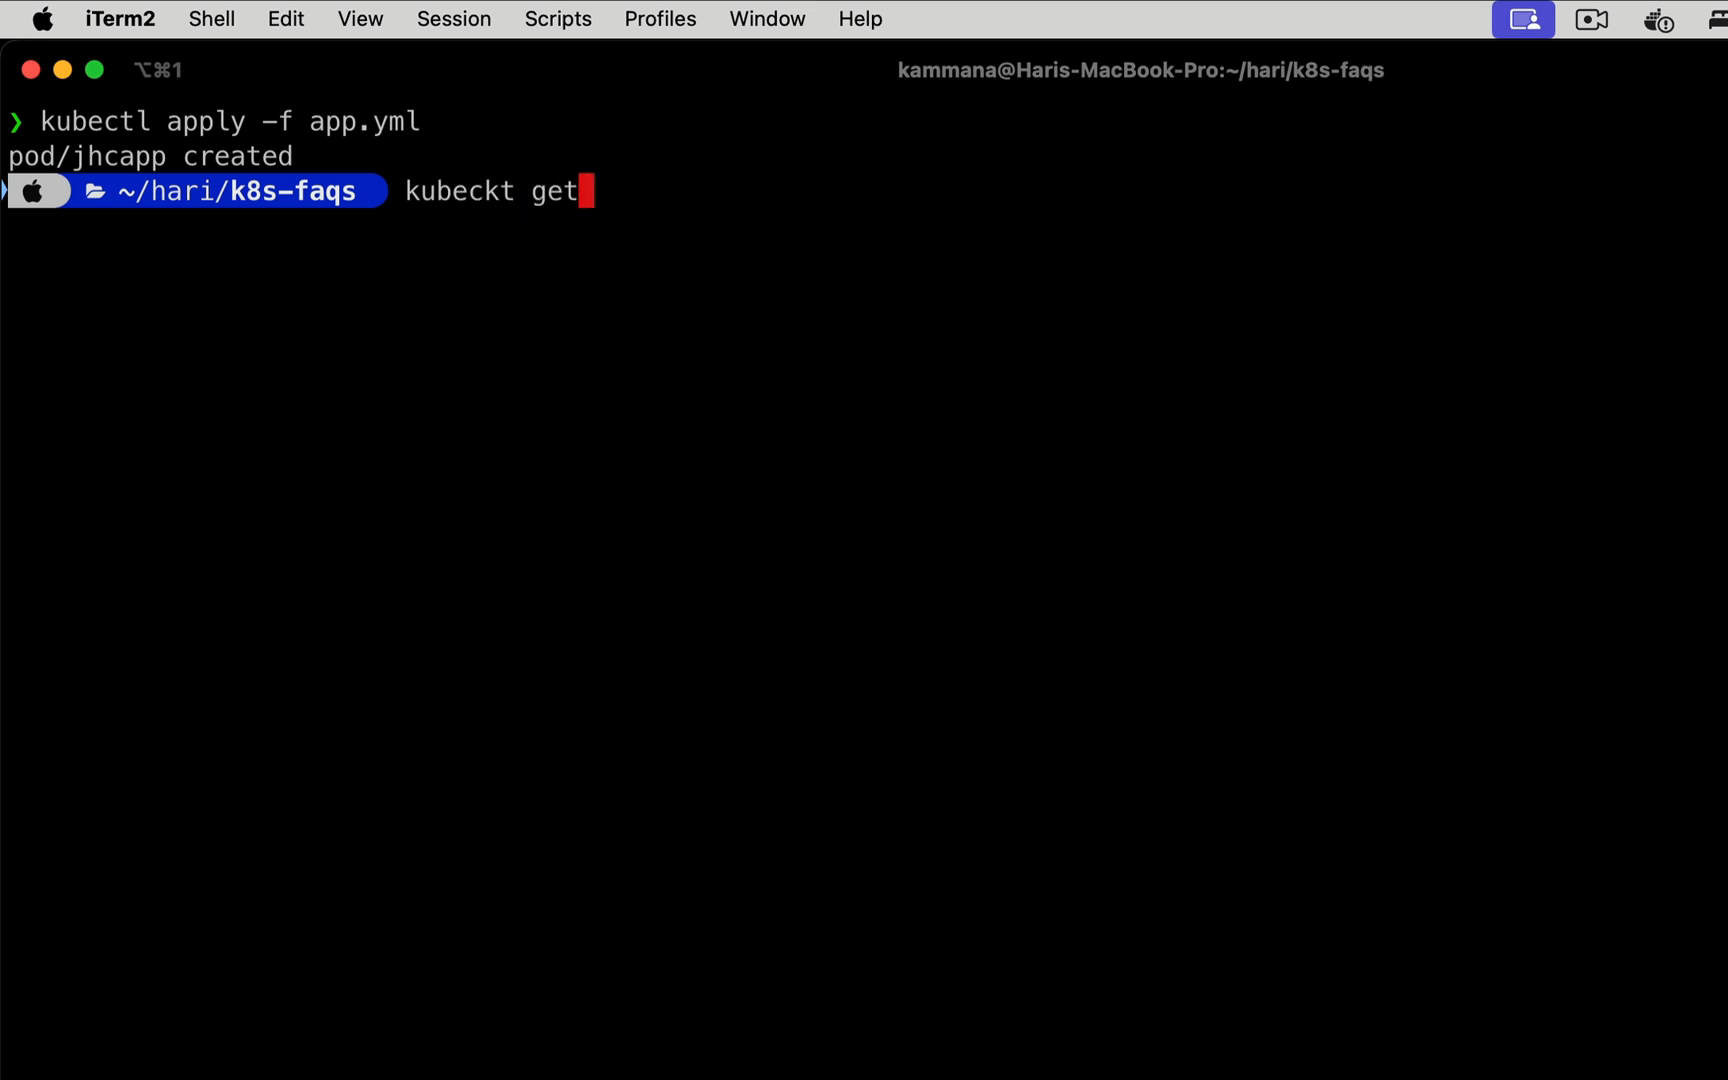
pyautogui.press('Return')
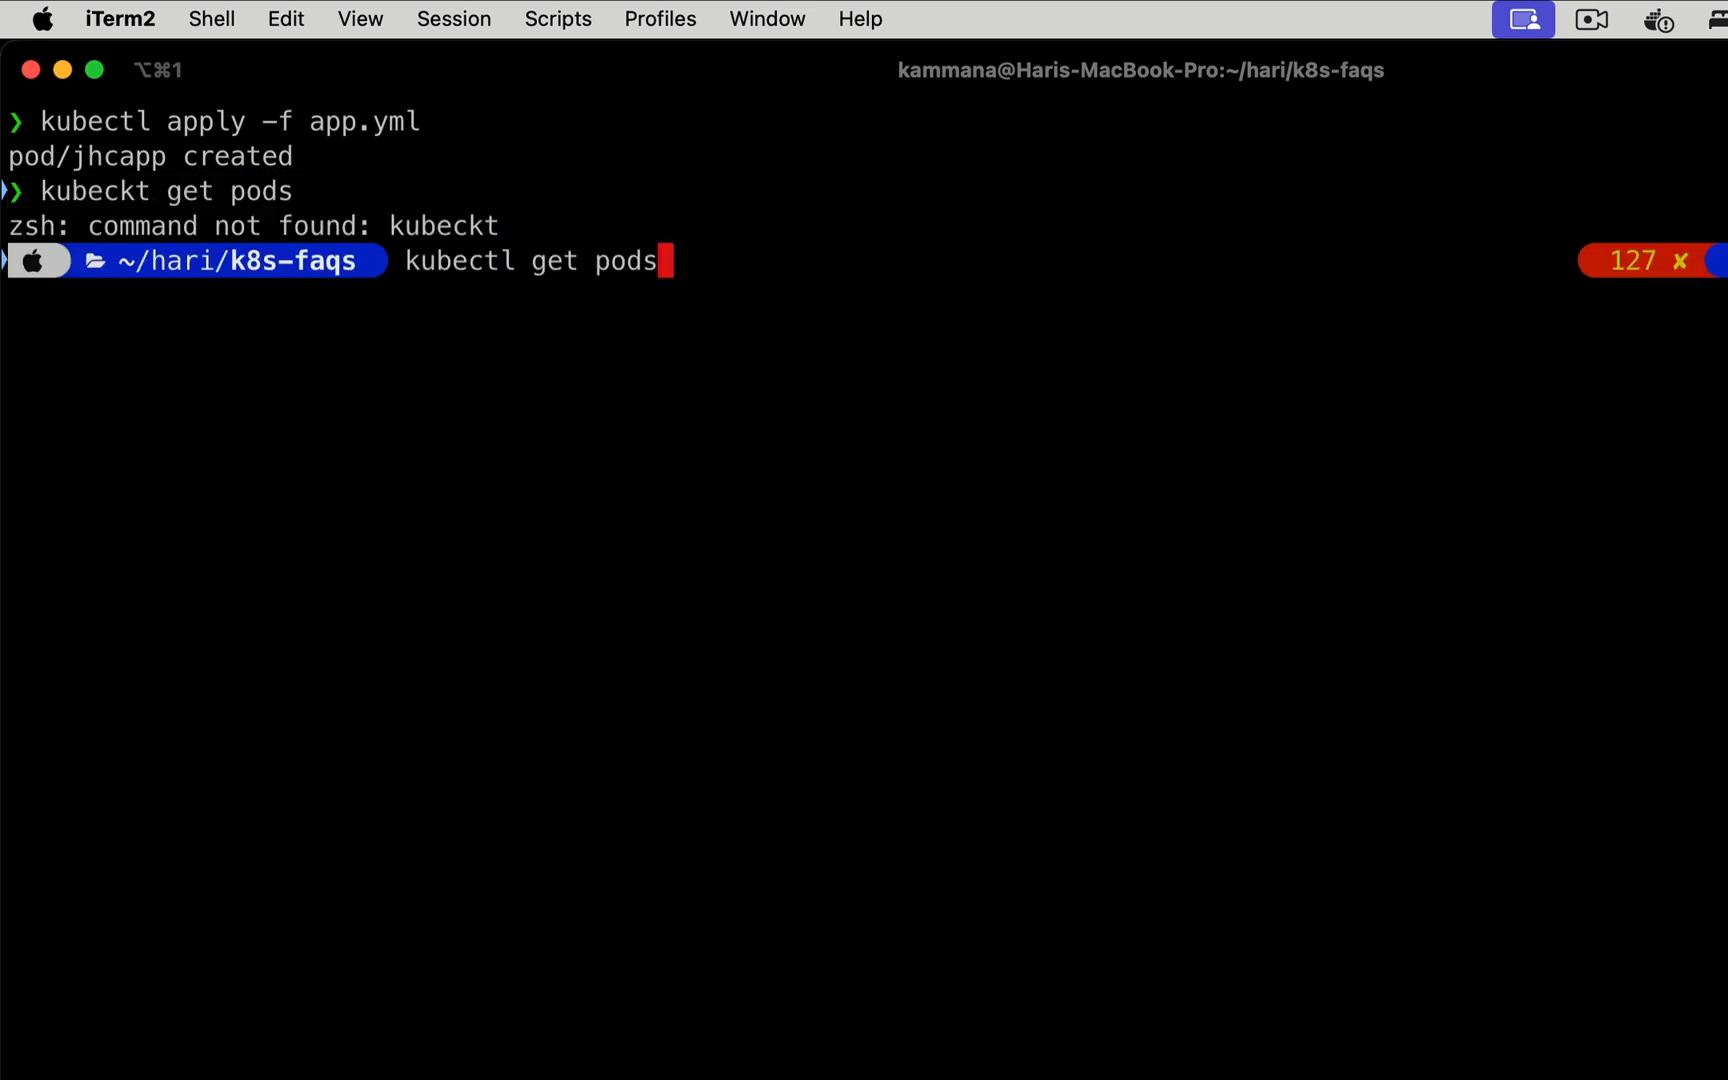
pyautogui.press('Return')
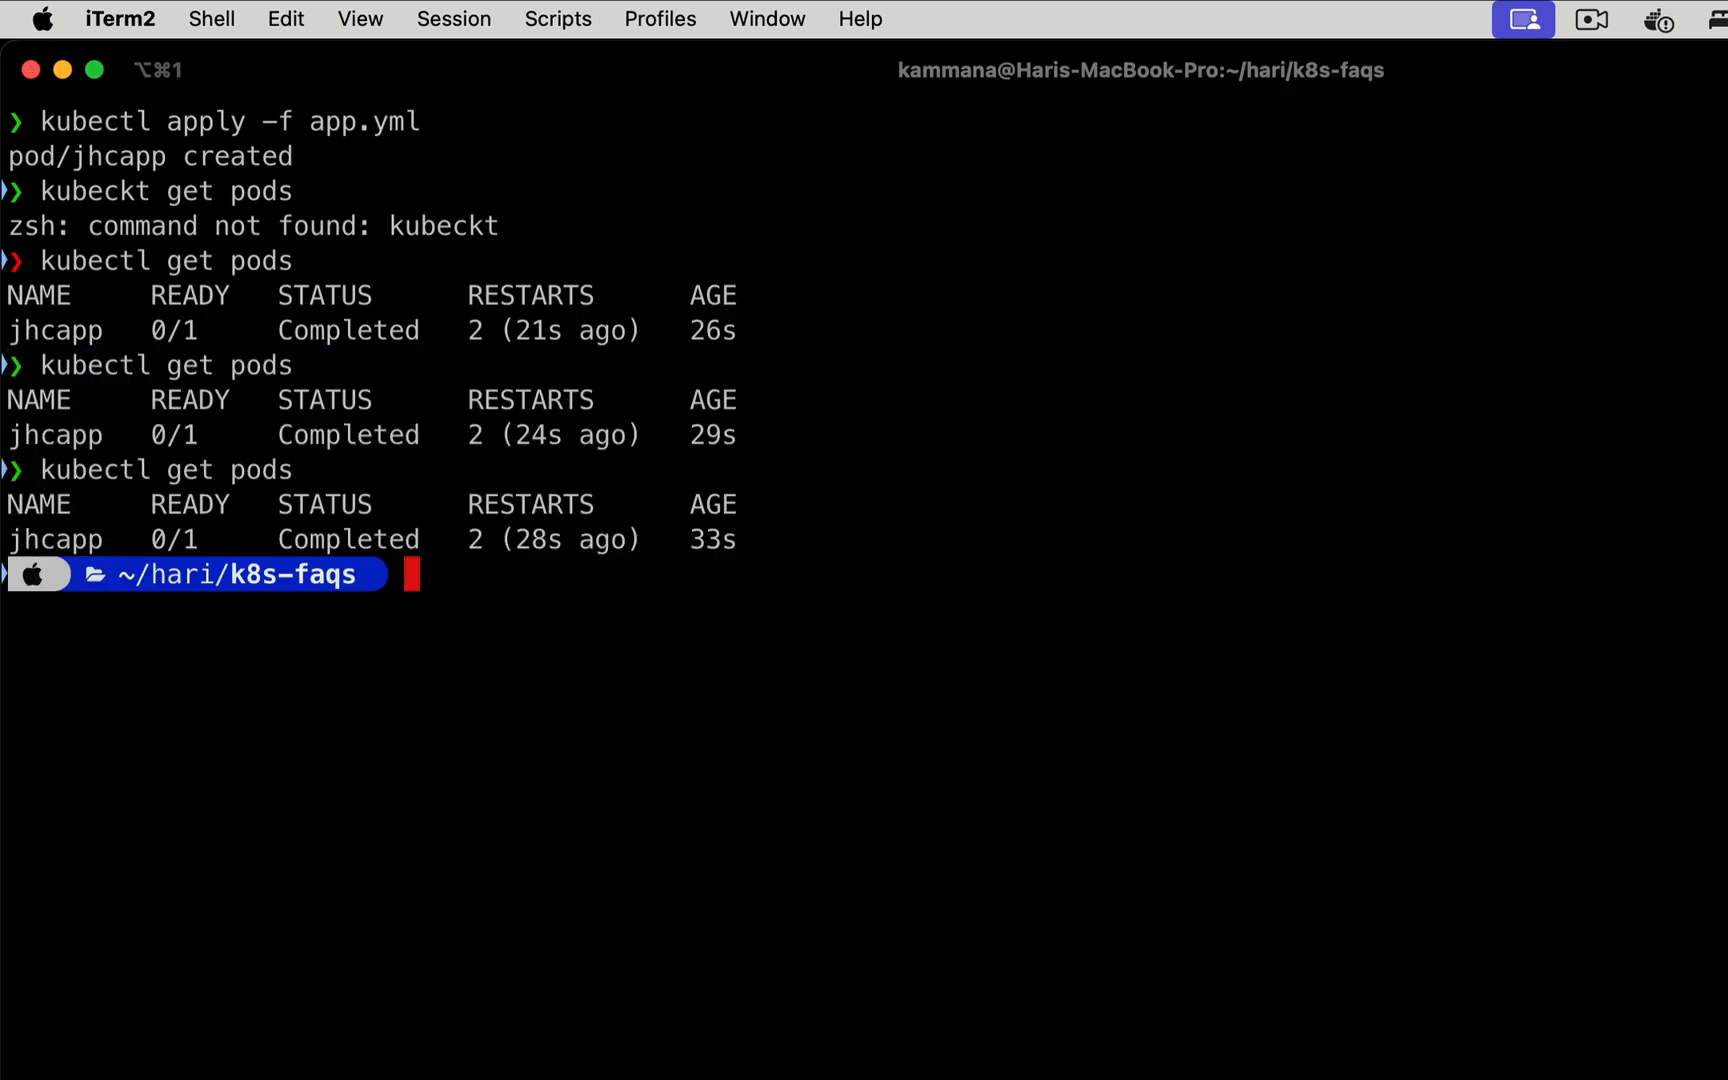
pyautogui.press('Return')
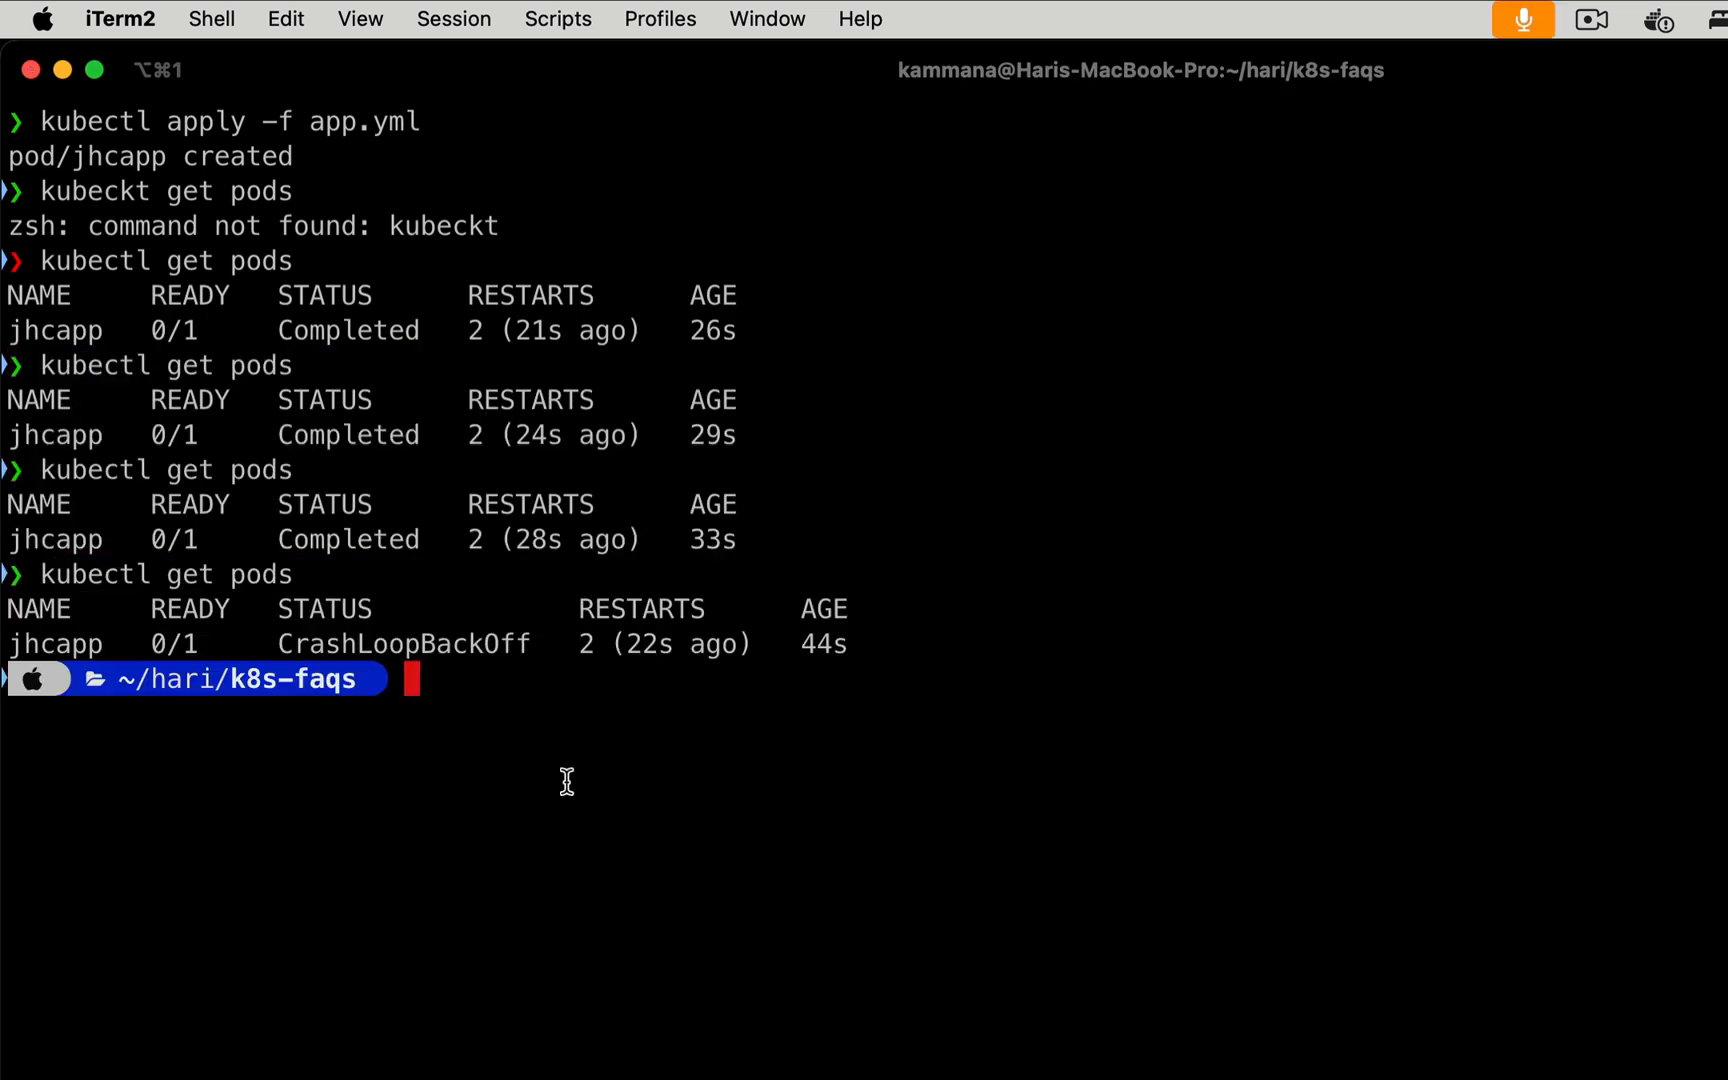
pyautogui.moveTo(278, 642)
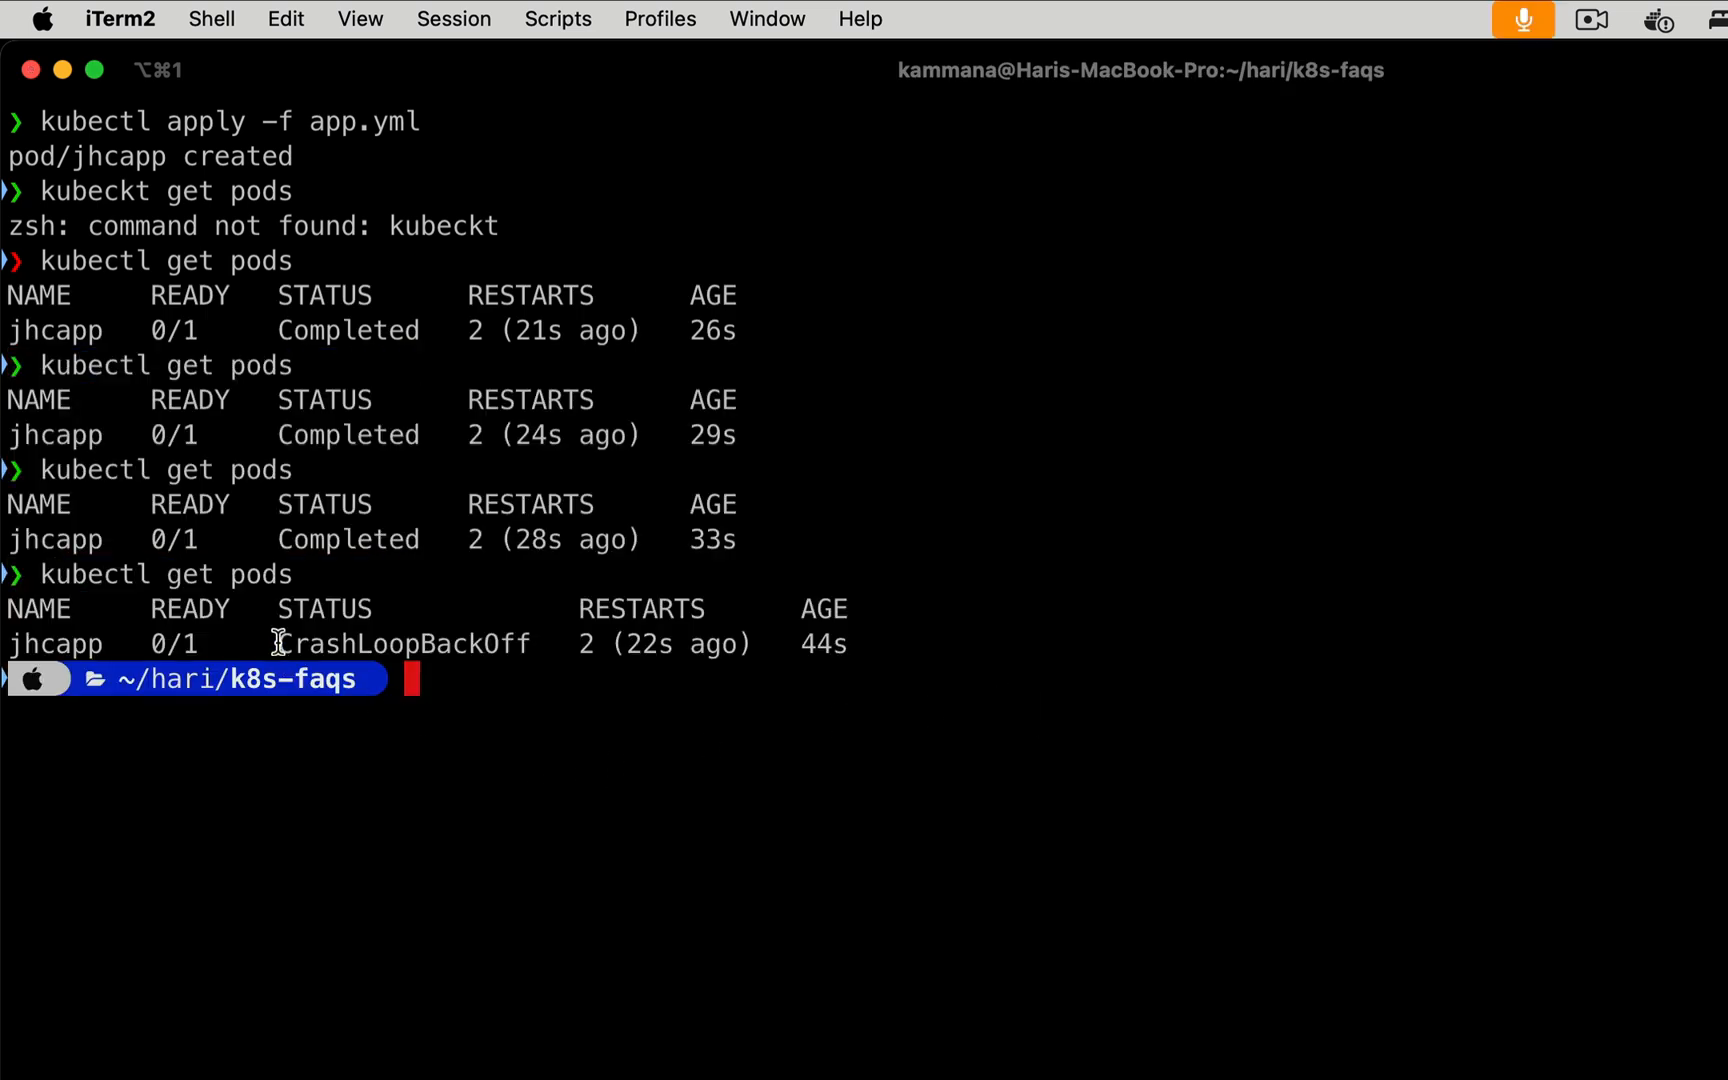
pyautogui.doubleClick(404, 644)
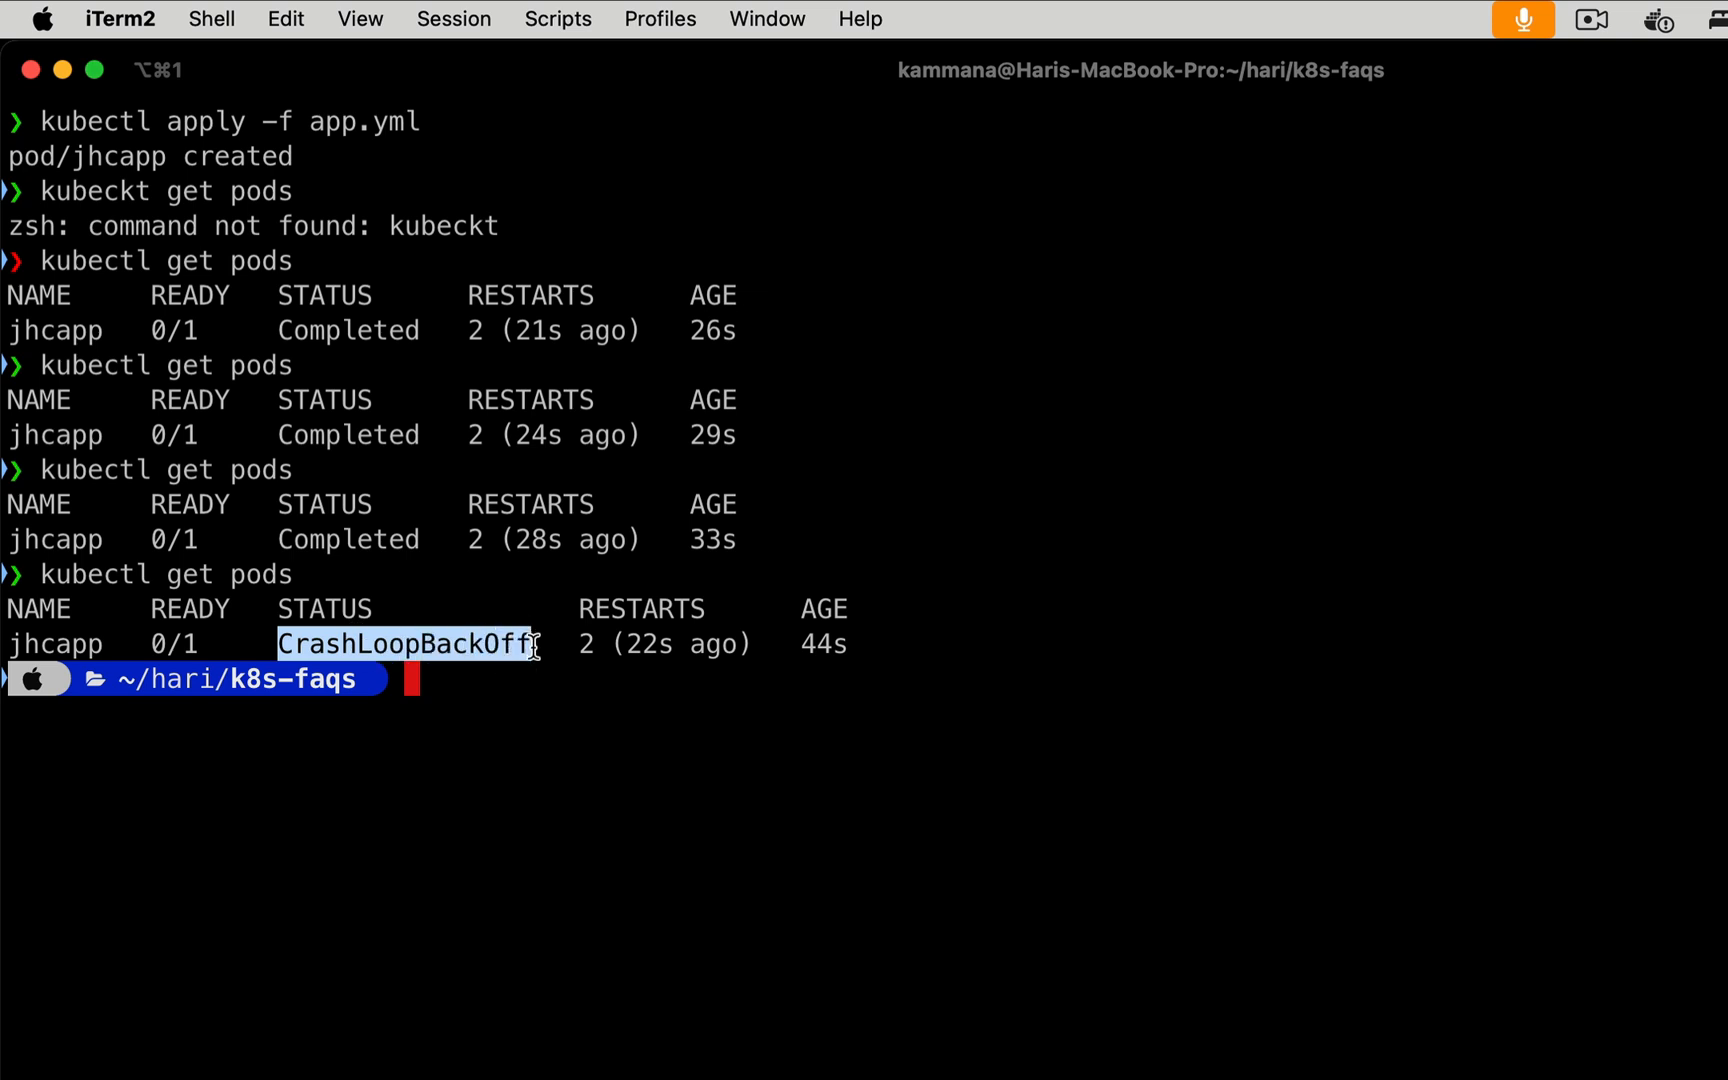
pyautogui.moveTo(534, 645)
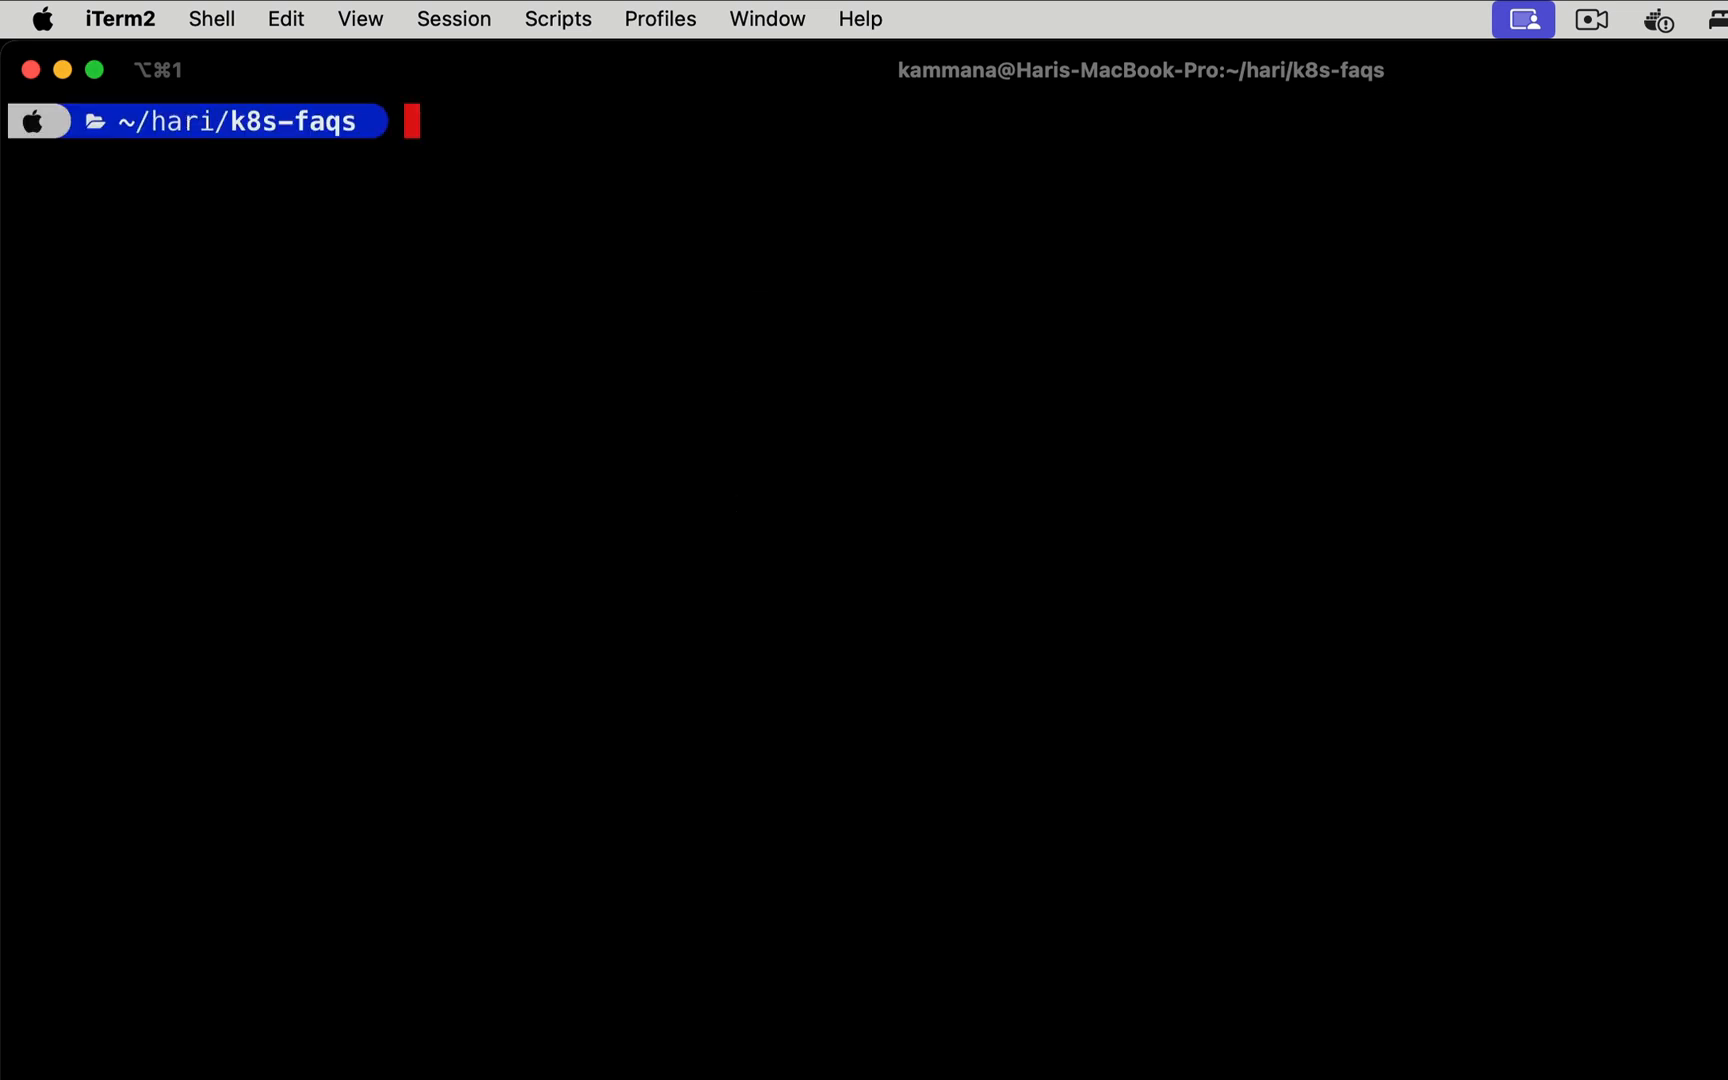
# - Describe pod jhcapp to show its BackOff restart events, highlighting the Events heading
pyautogui.write('kub')
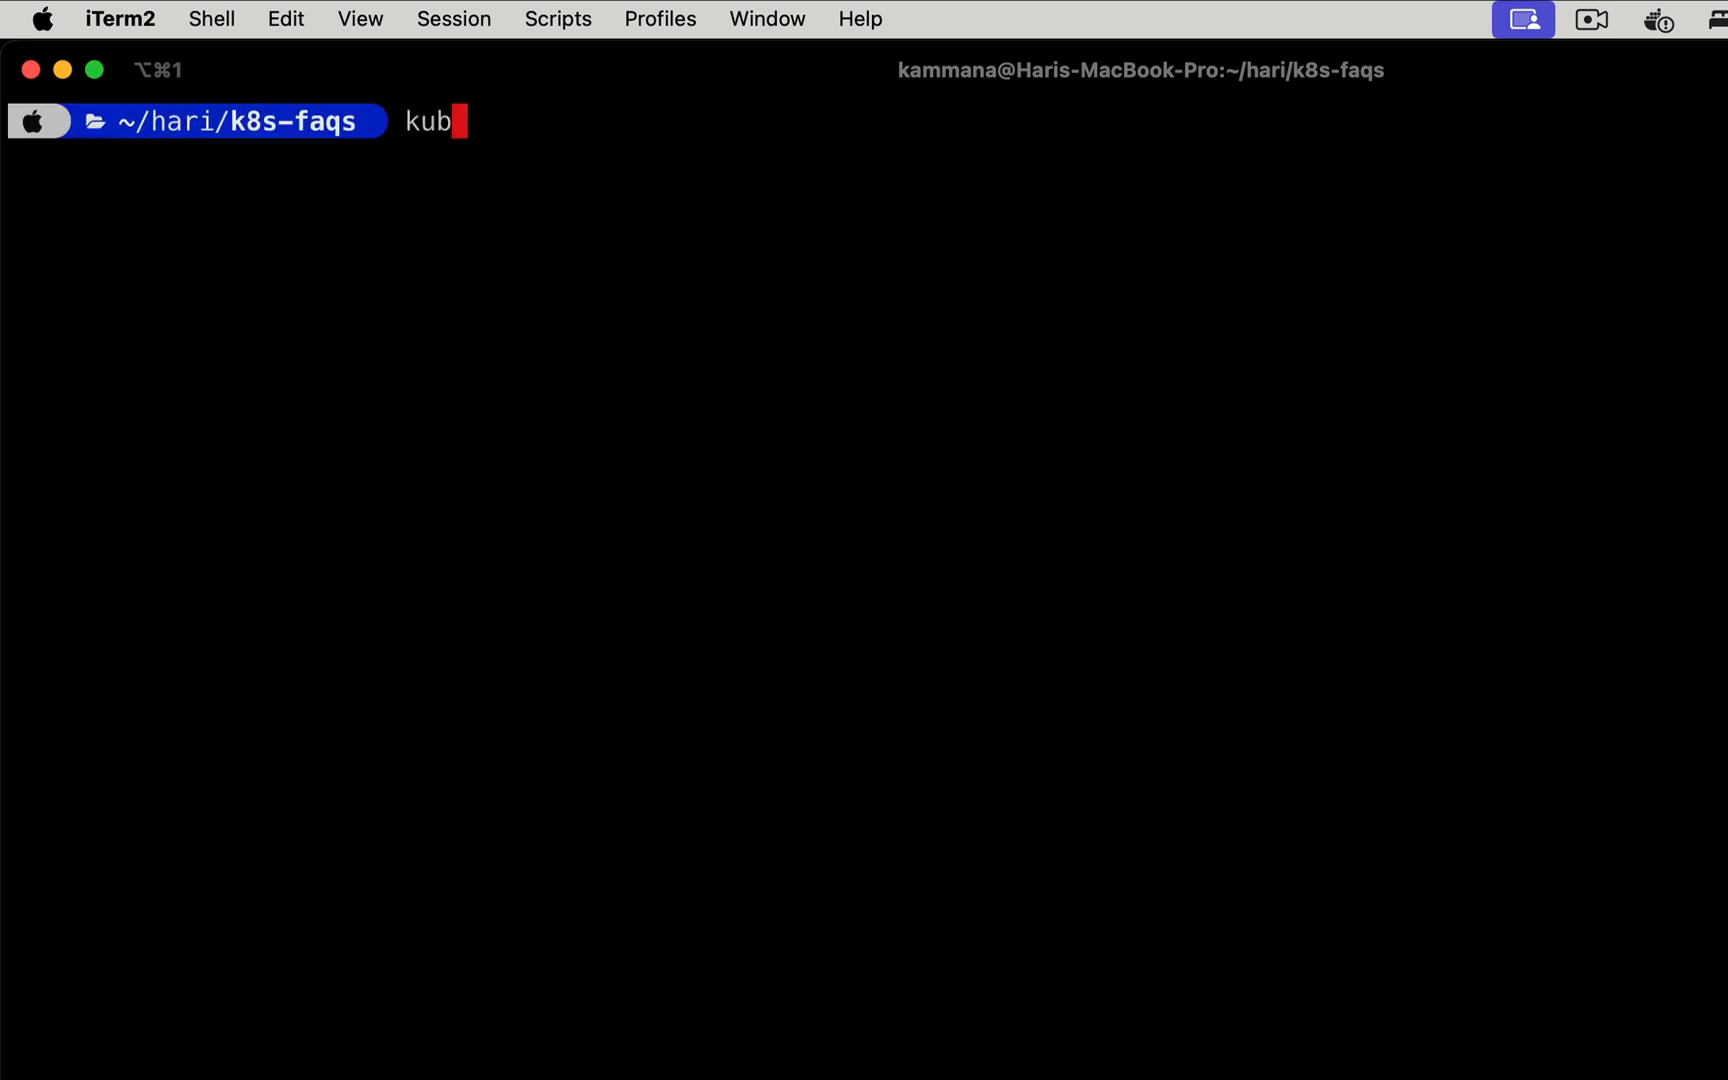
pyautogui.press('Return')
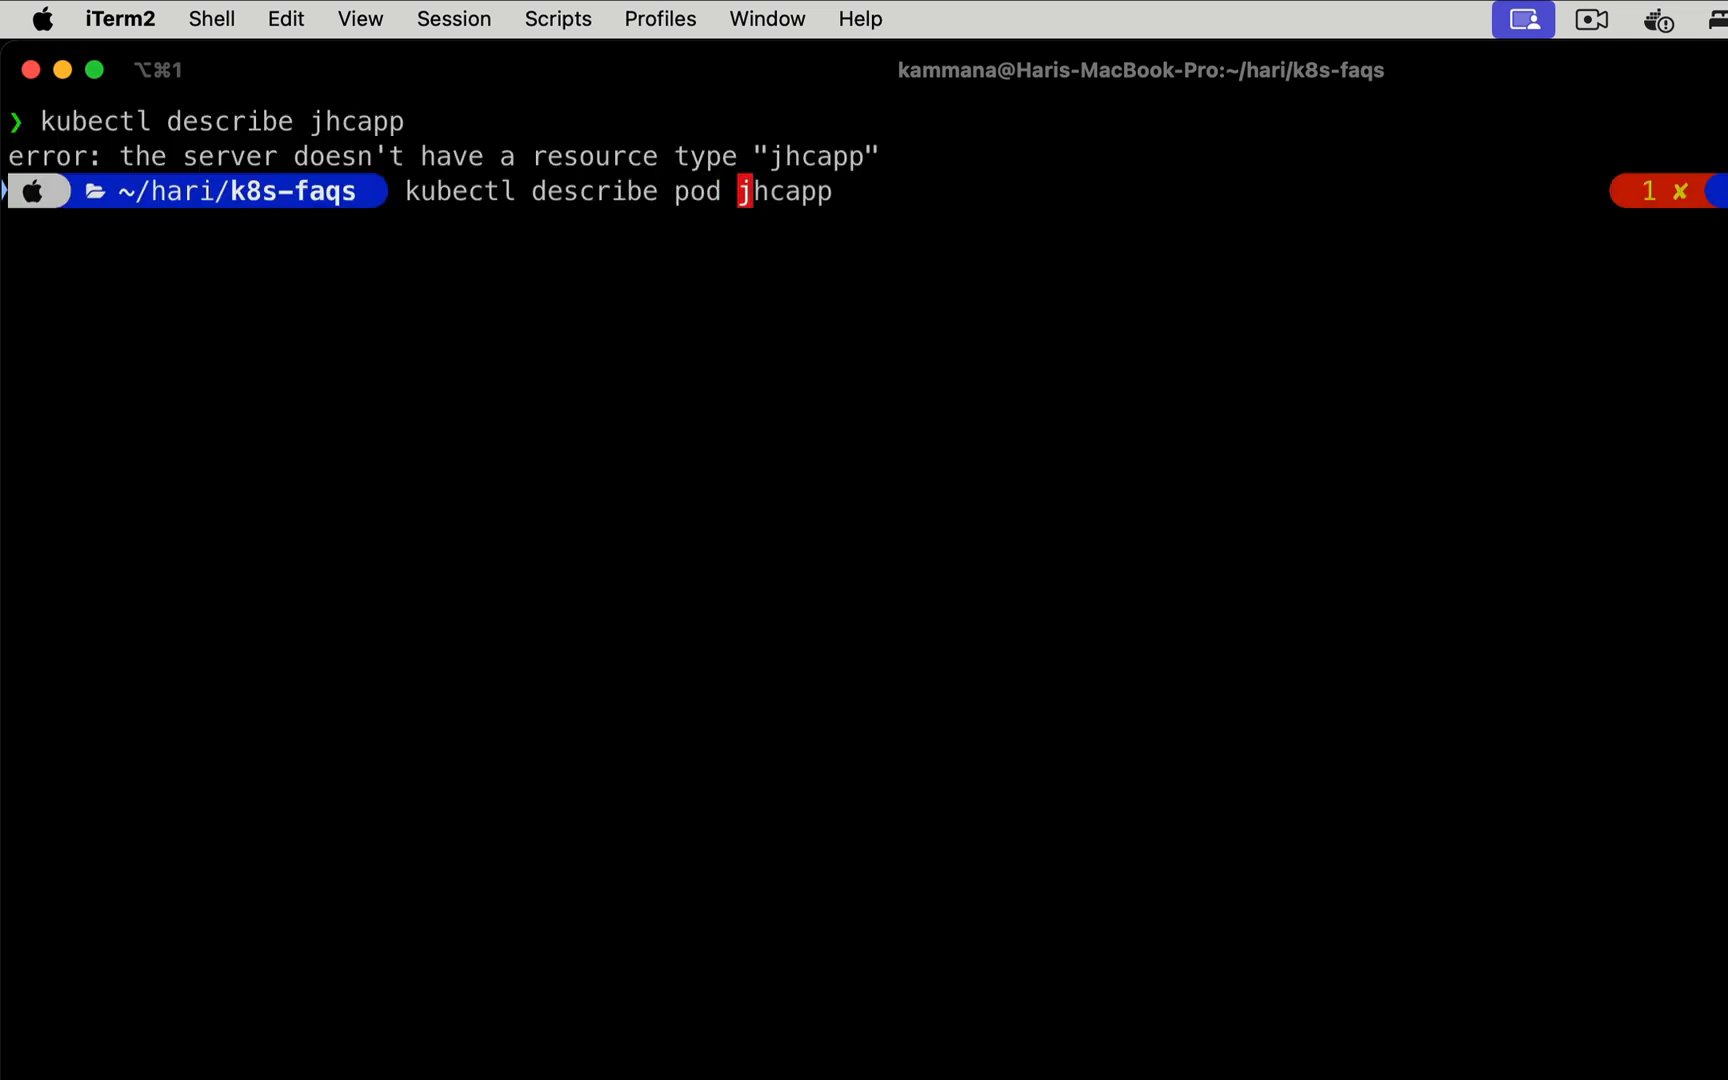
pyautogui.press('Return')
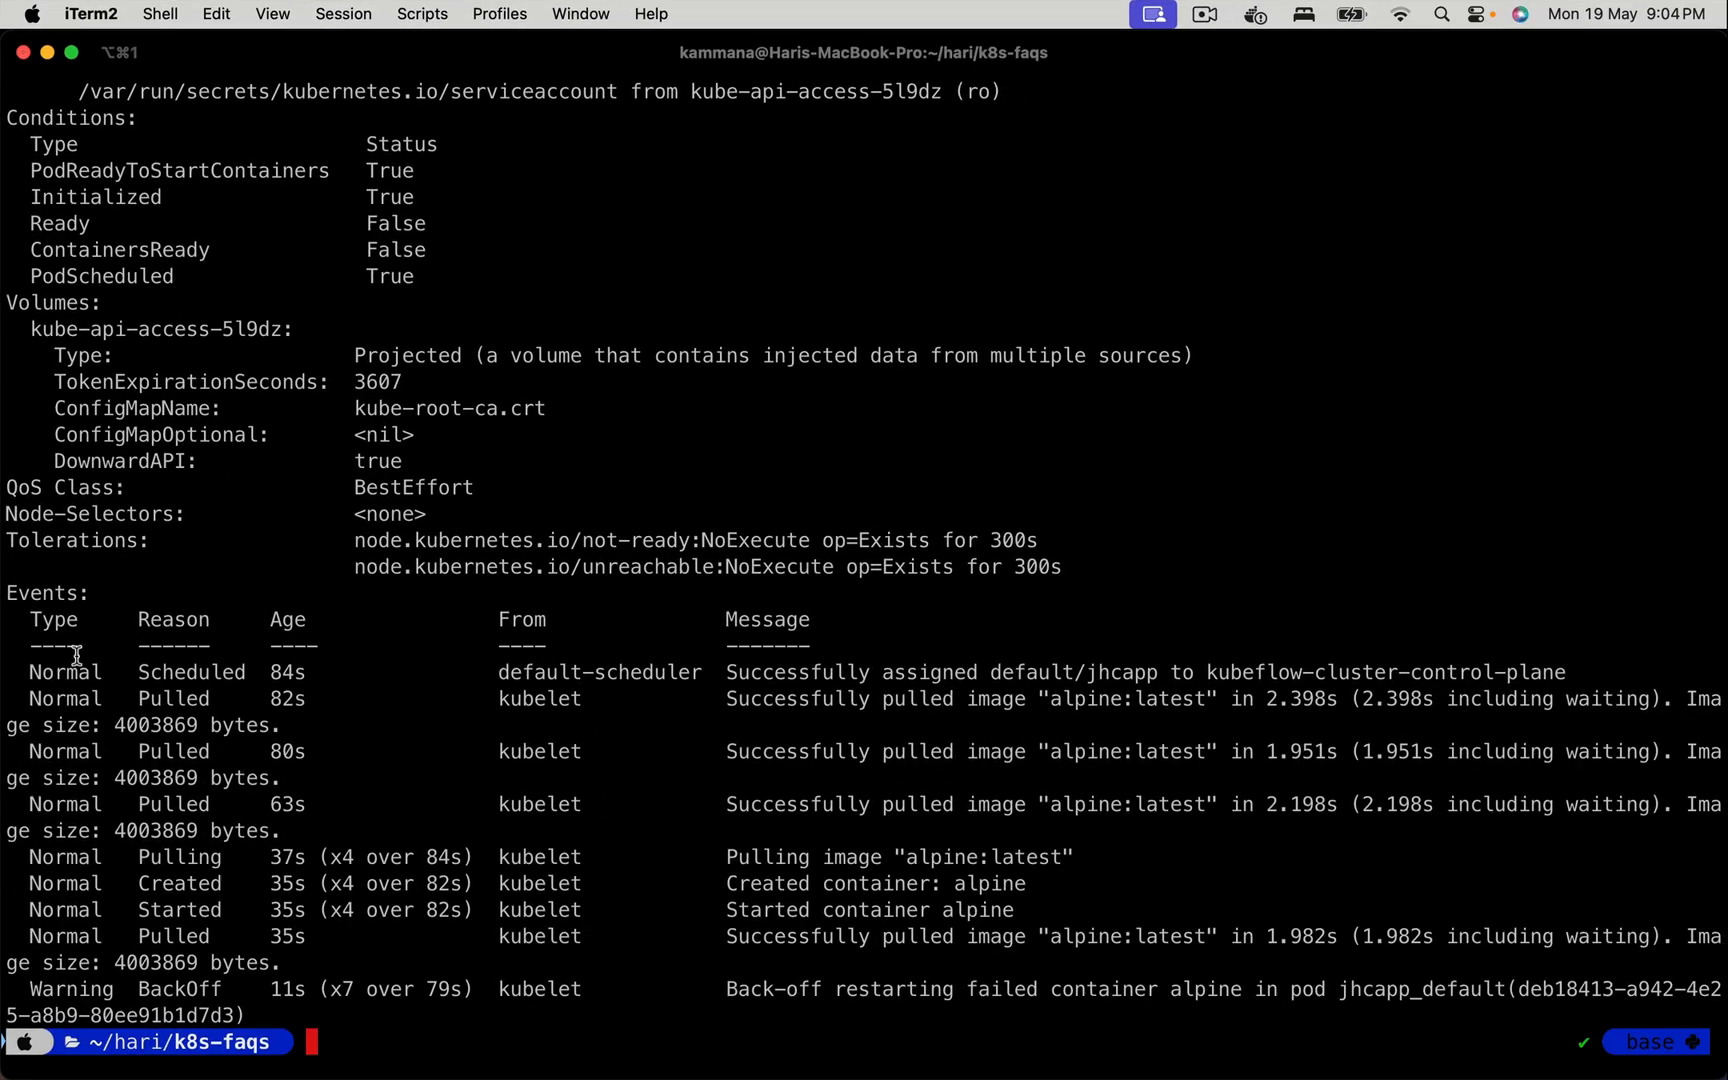
pyautogui.doubleClick(42, 593)
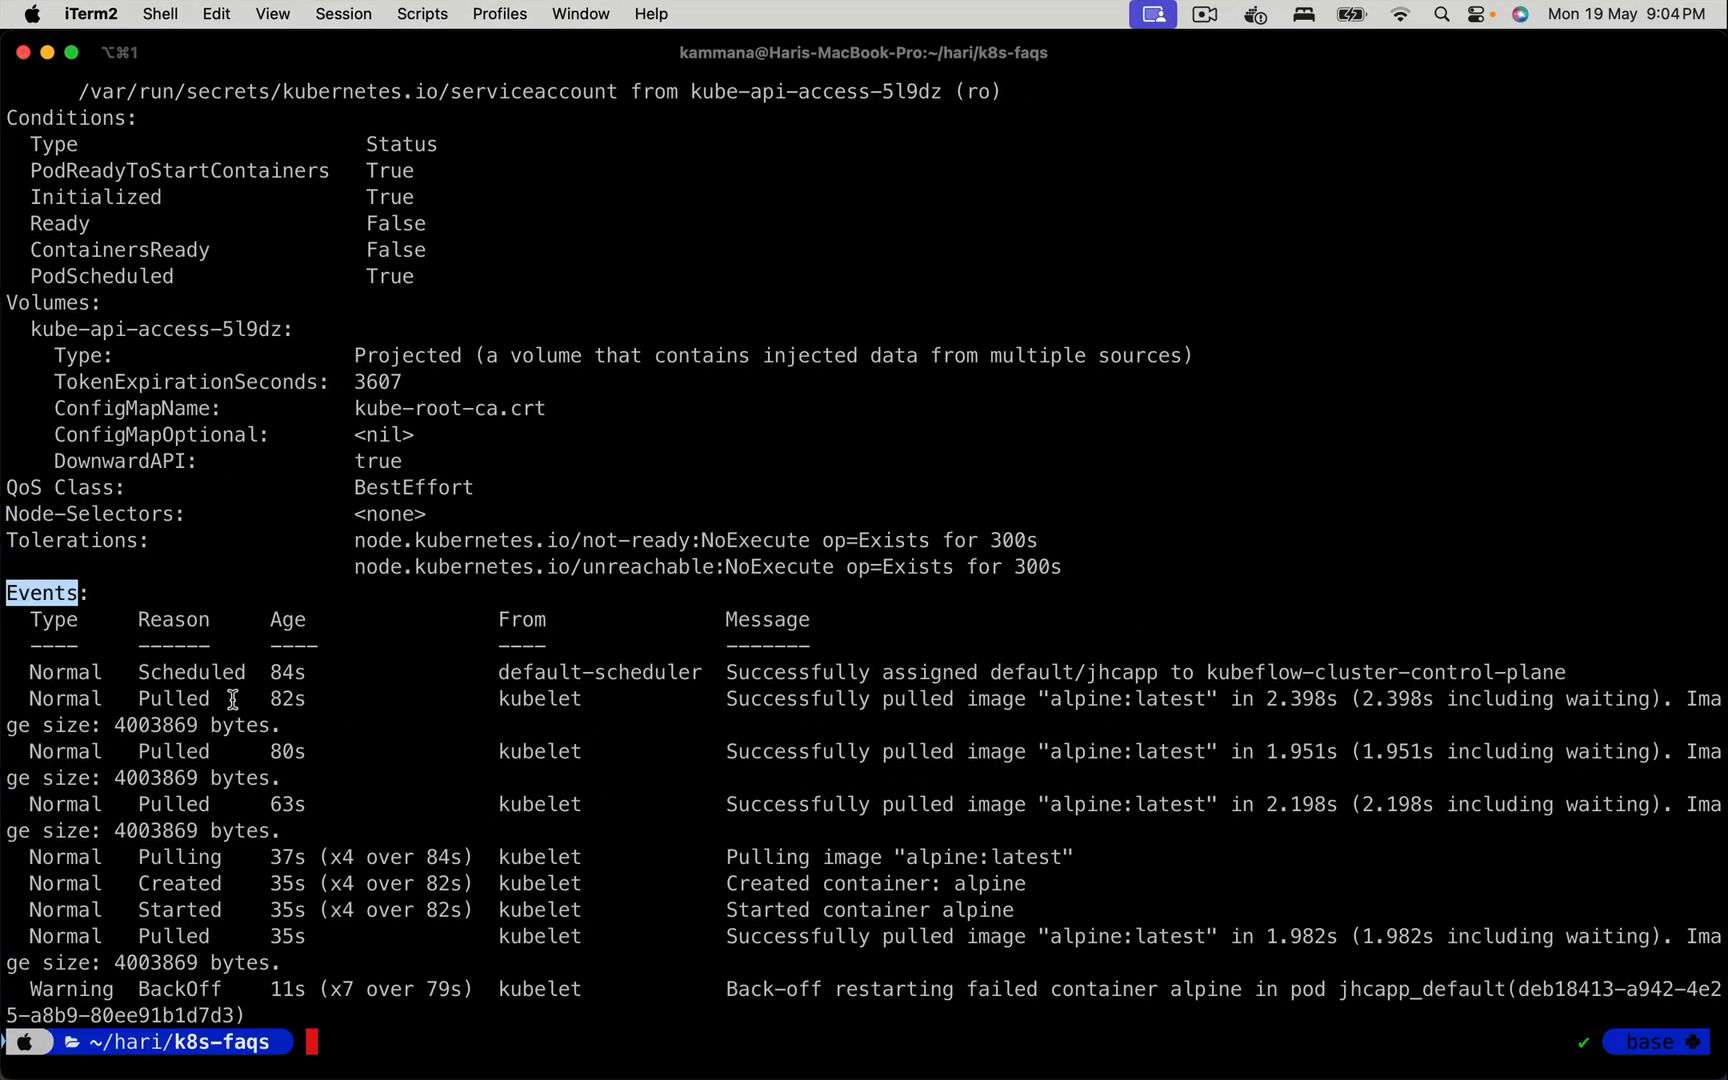
pyautogui.moveTo(375, 804)
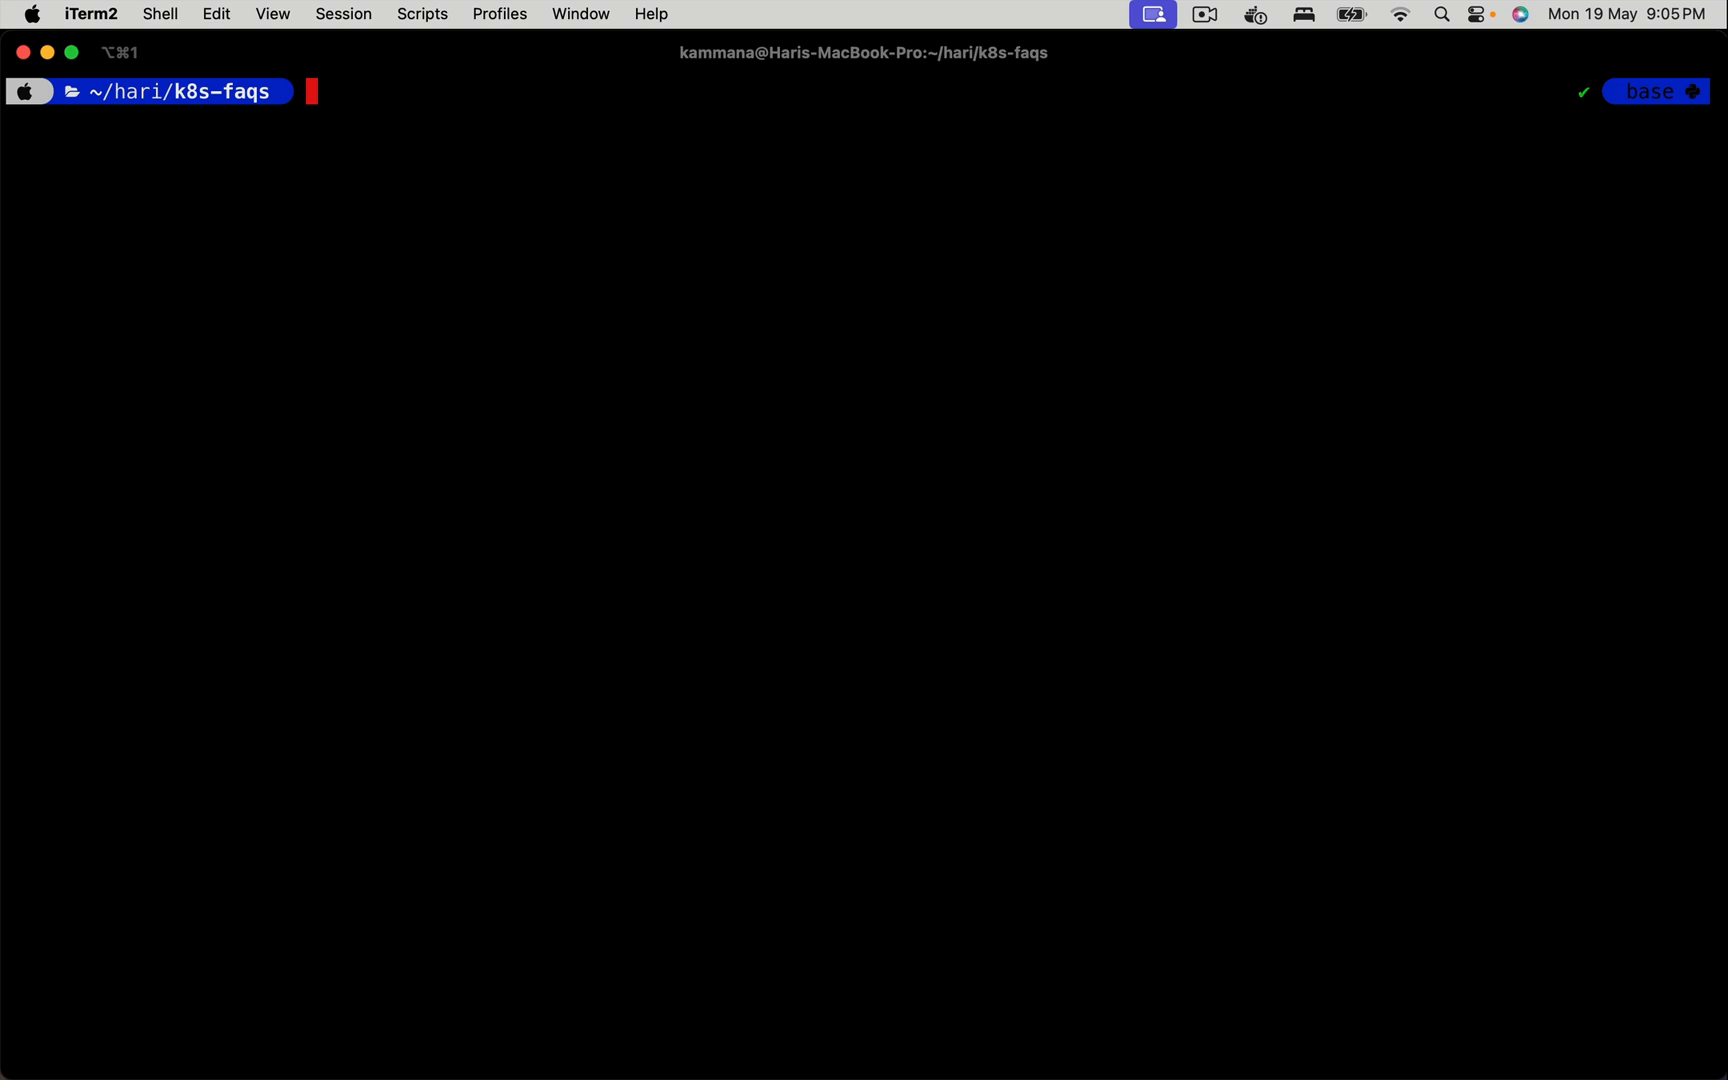
pyautogui.moveTo(778, 939)
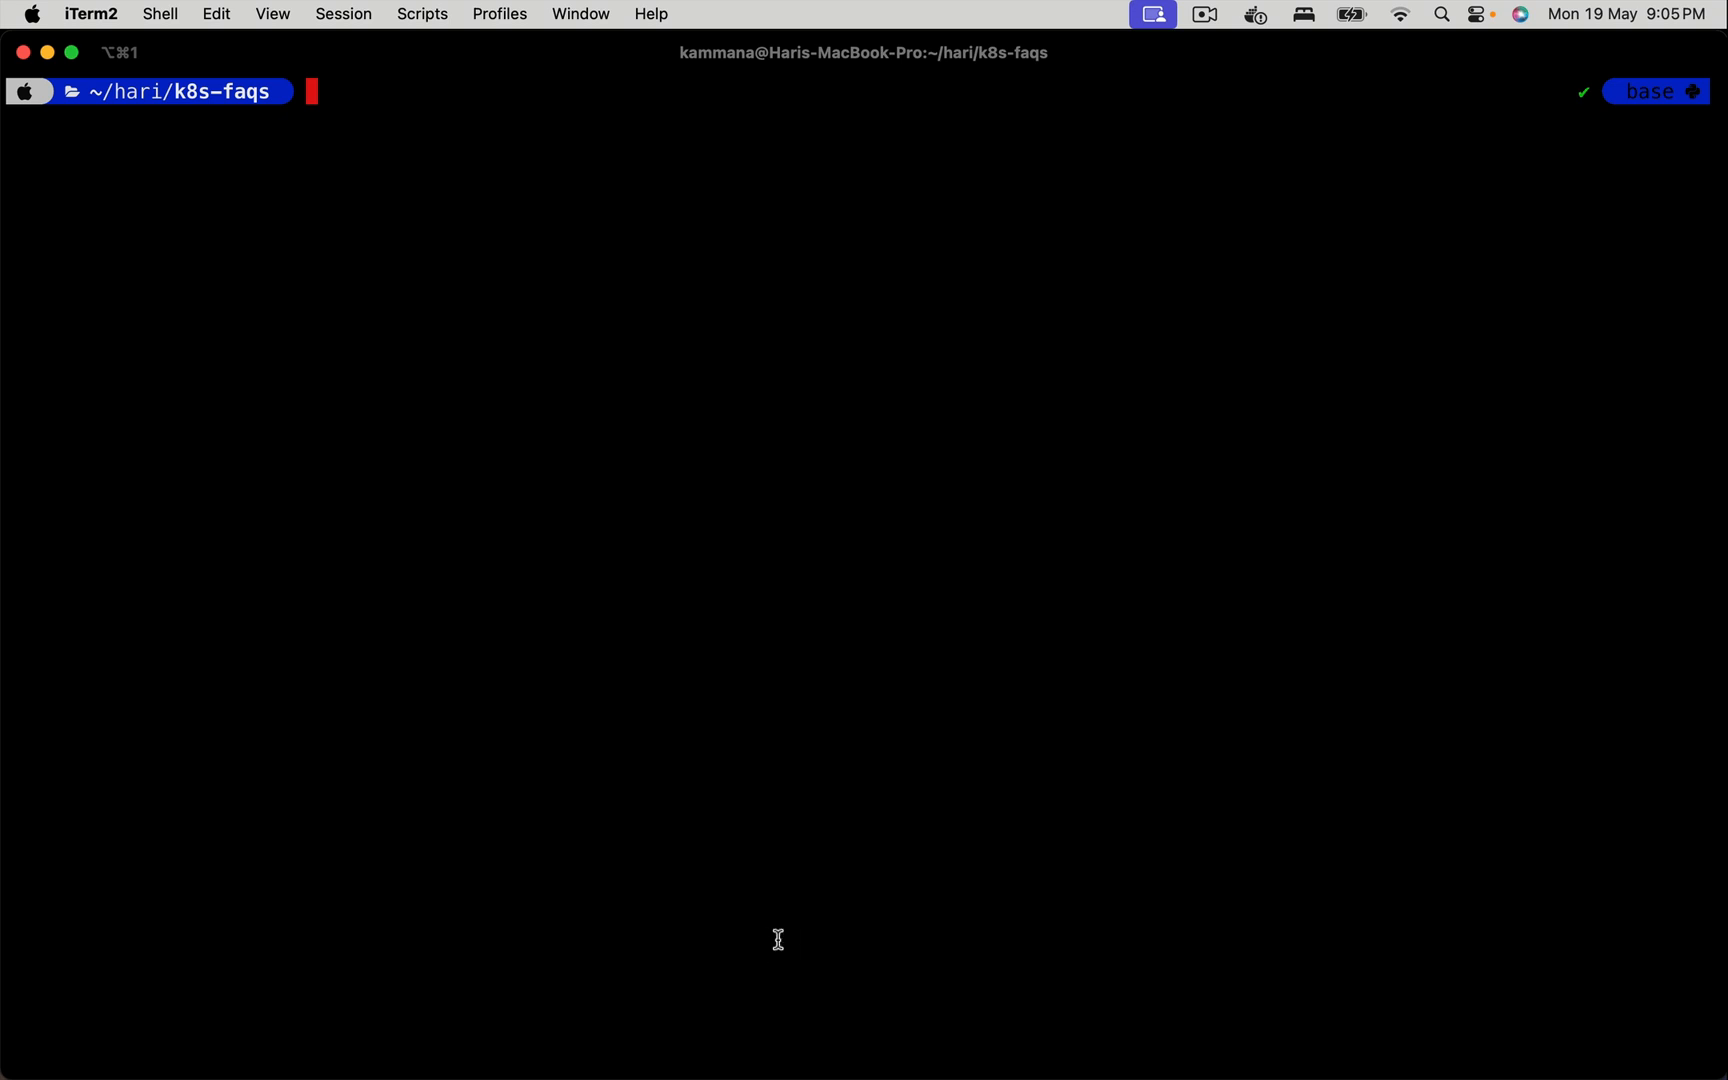
# - Enter 'kubectl logs jh' at the prompt, partway into the jhcapp pod name
pyautogui.write('kubec')
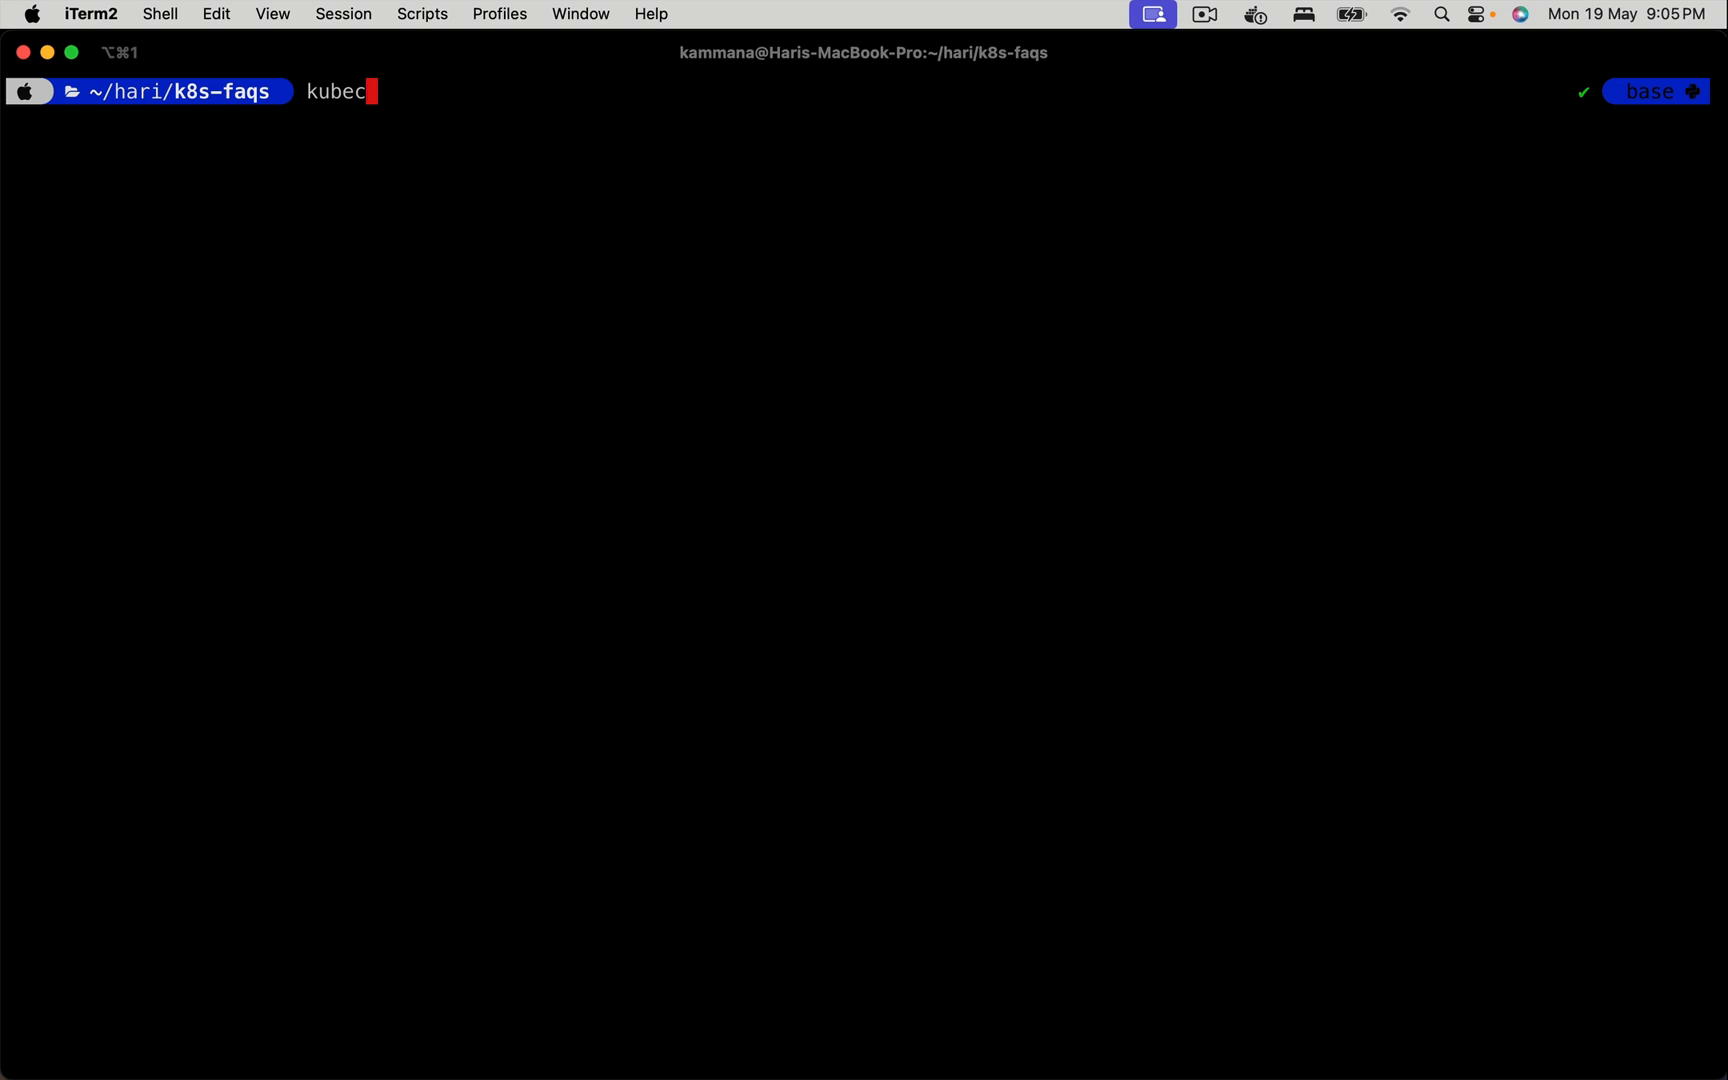
pyautogui.write('tl')
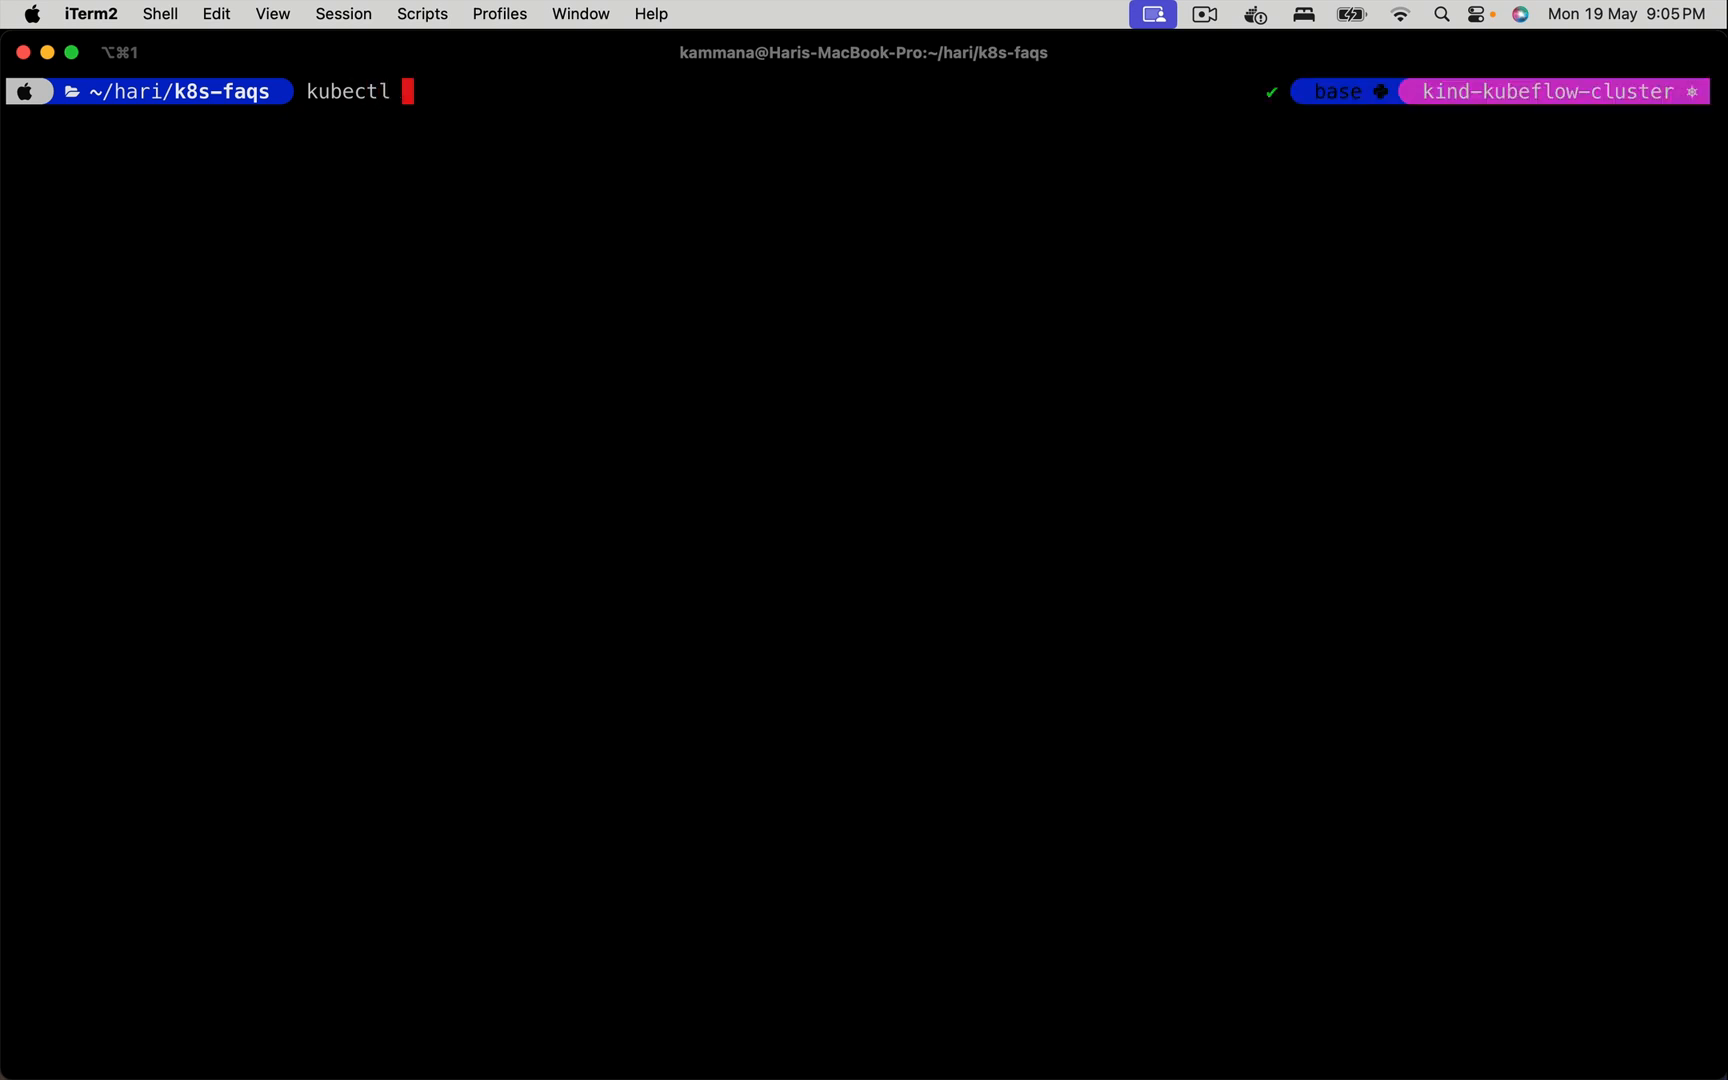
pyautogui.write('logs')
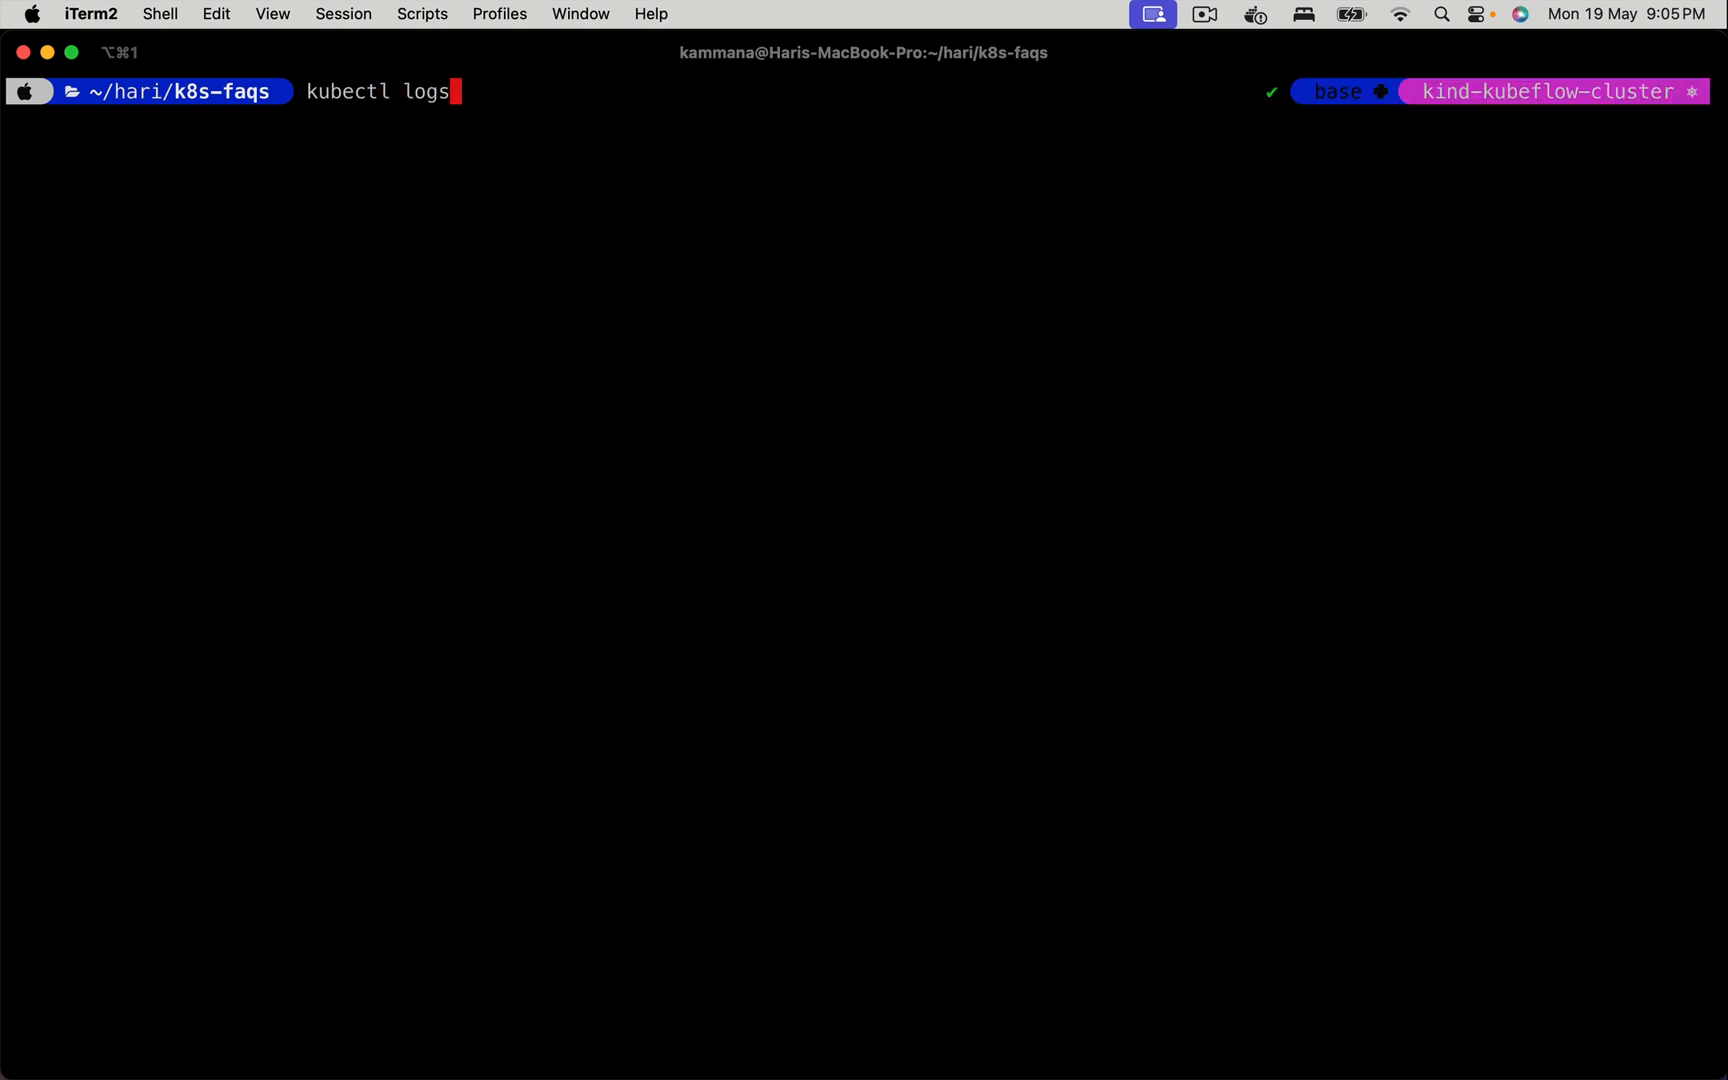
pyautogui.write('jh')
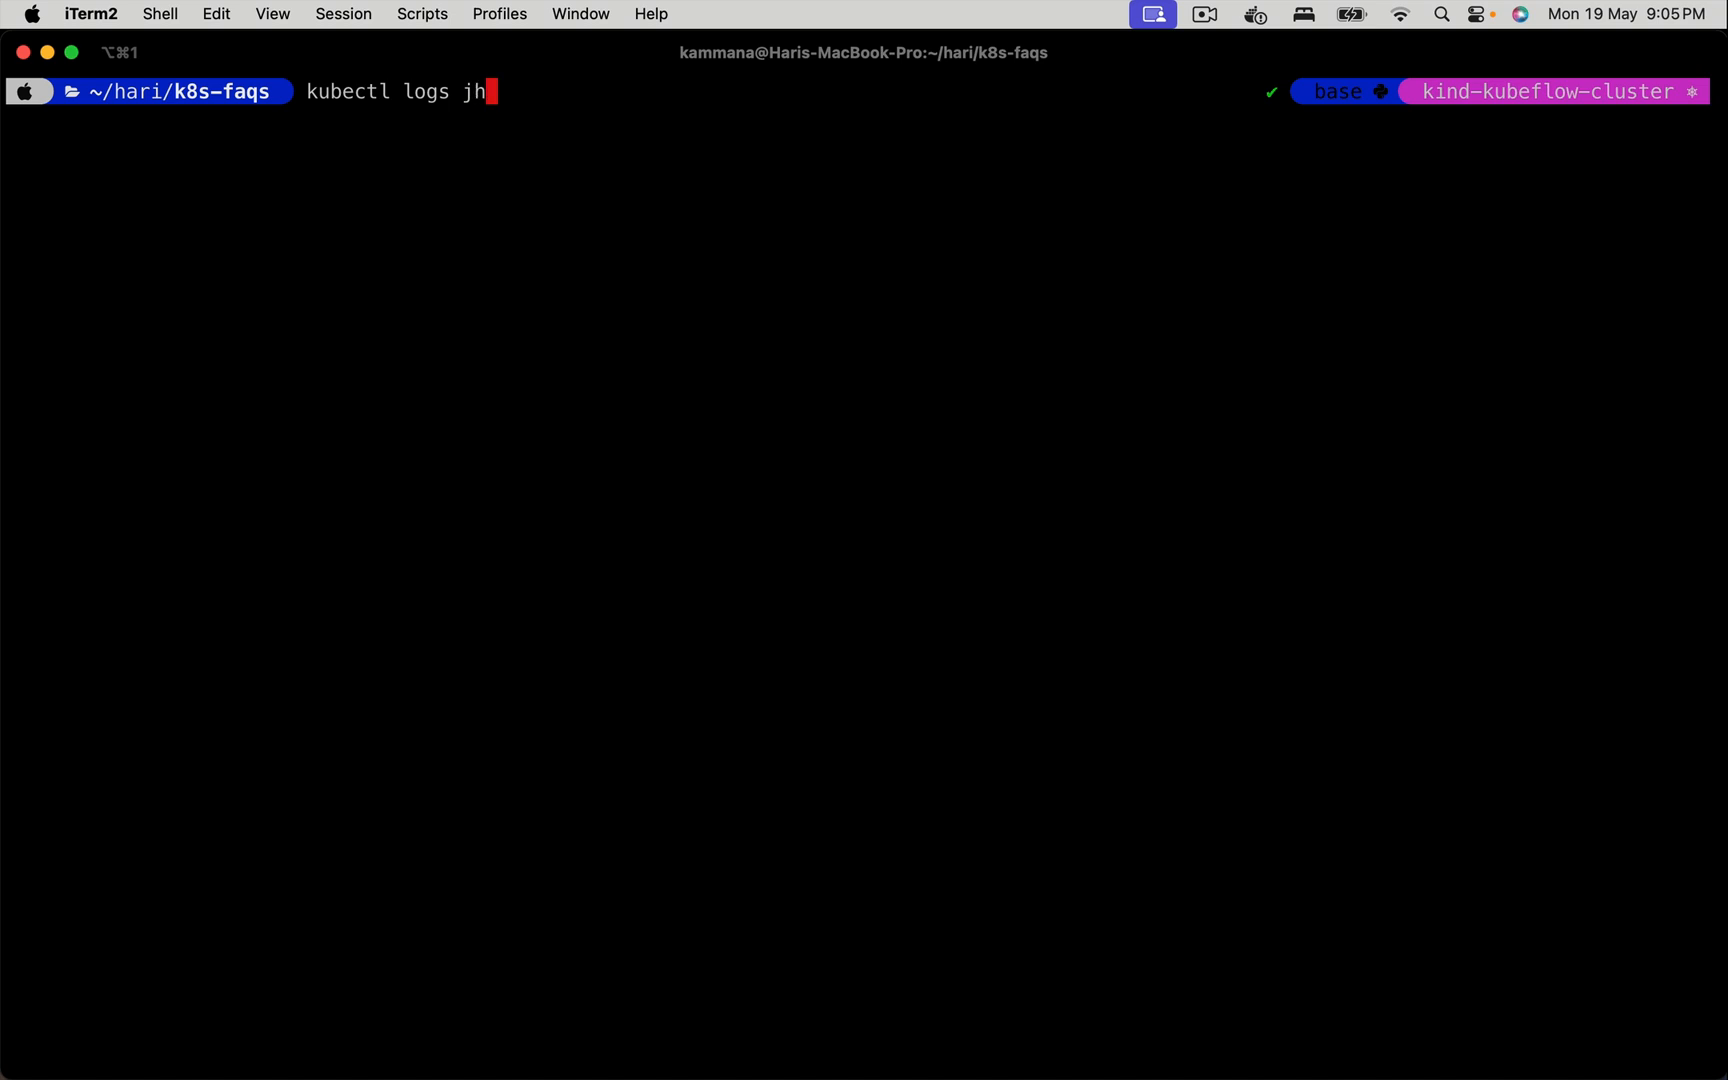